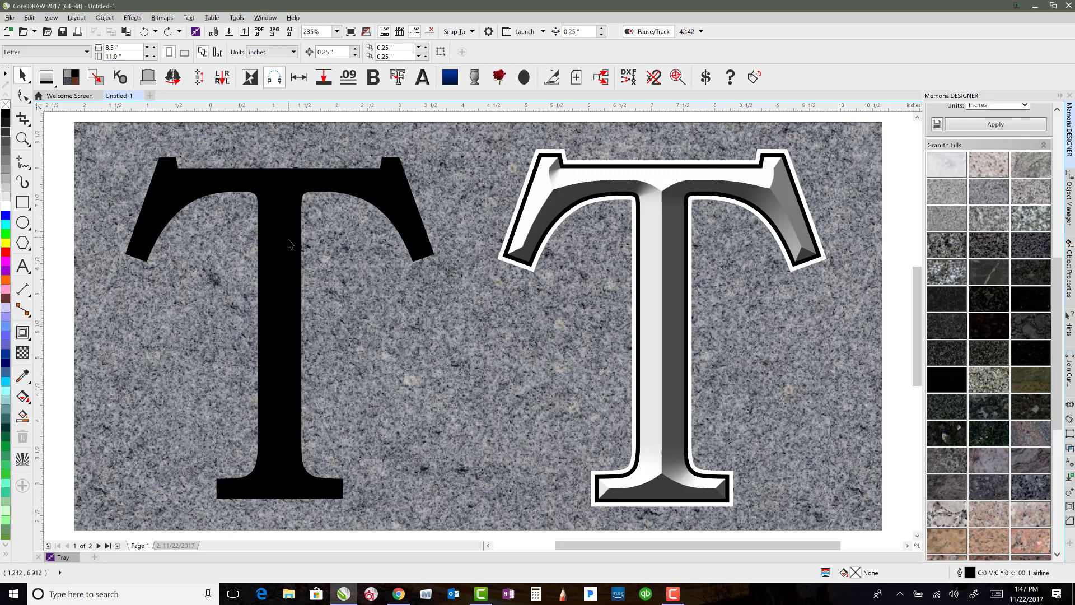
Apply the MemorialDESIGNER bevel effect to the plain black T on the left
click(279, 327)
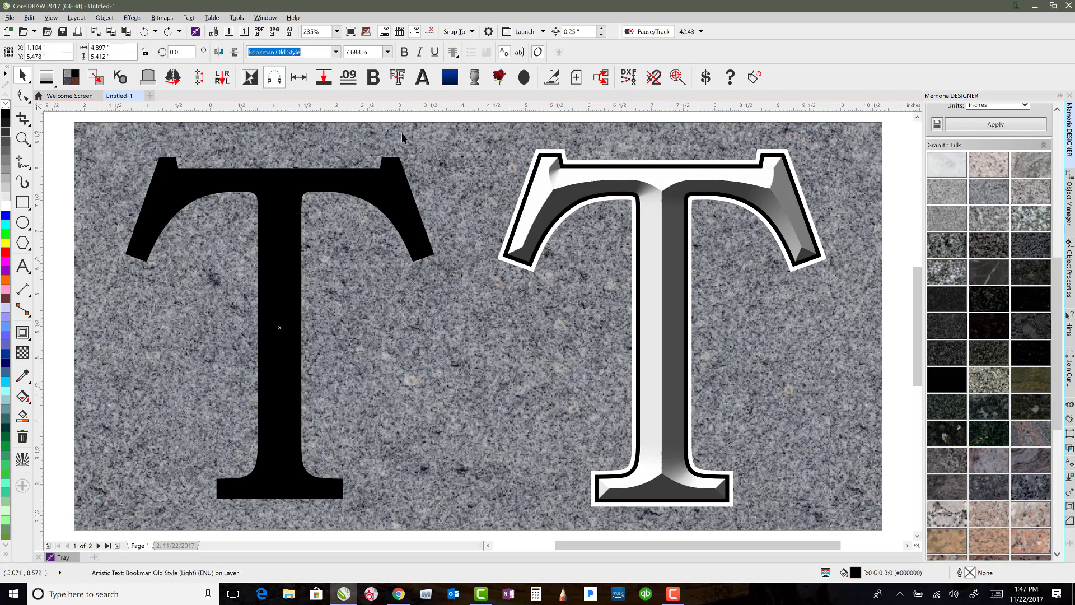
mouse_move(422, 77)
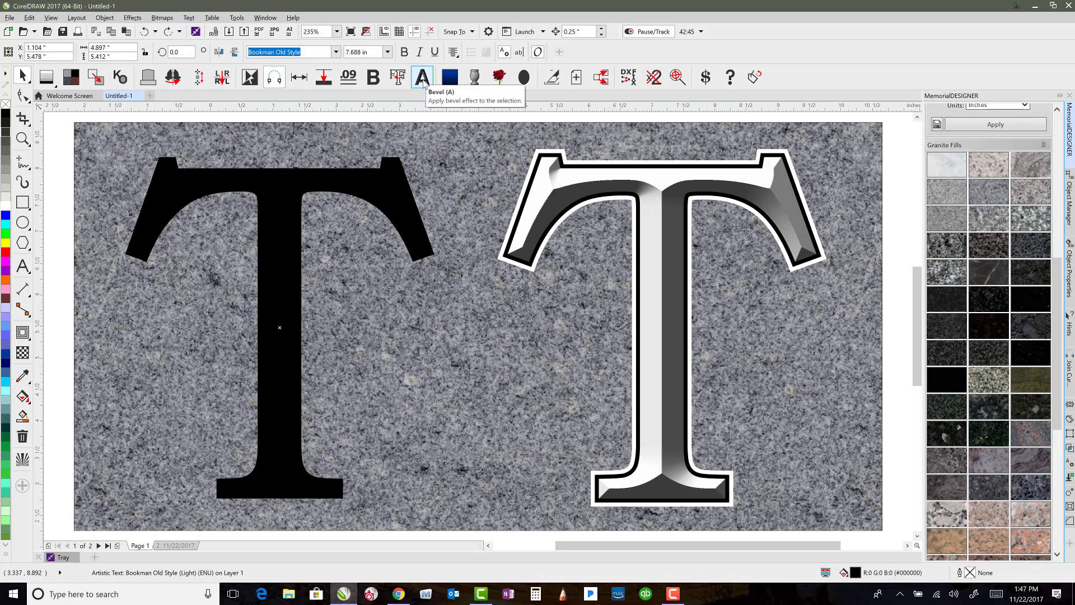
click(423, 77)
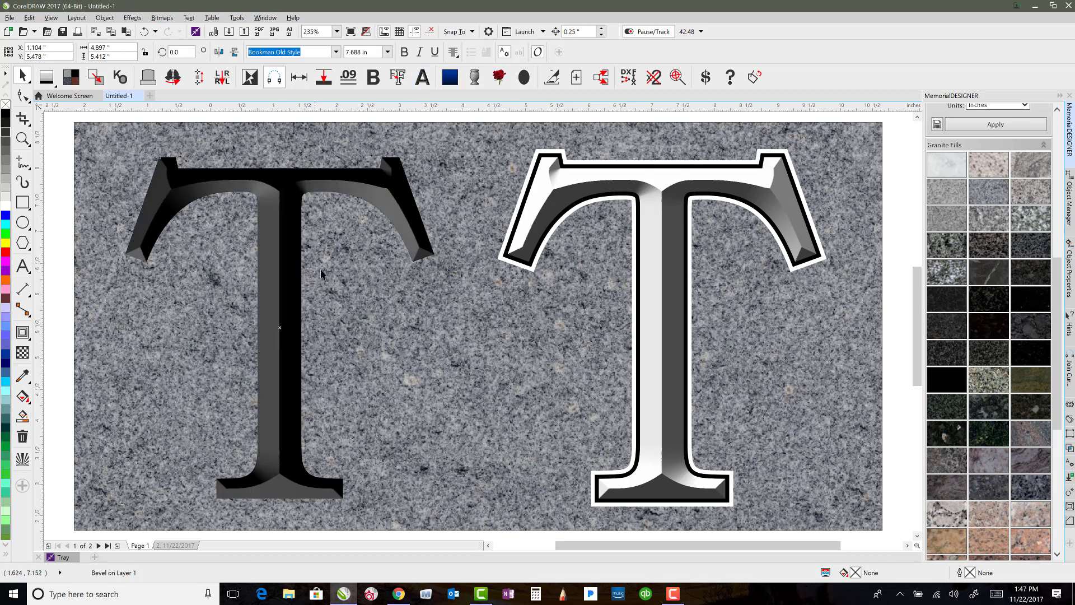
mouse_move(307, 339)
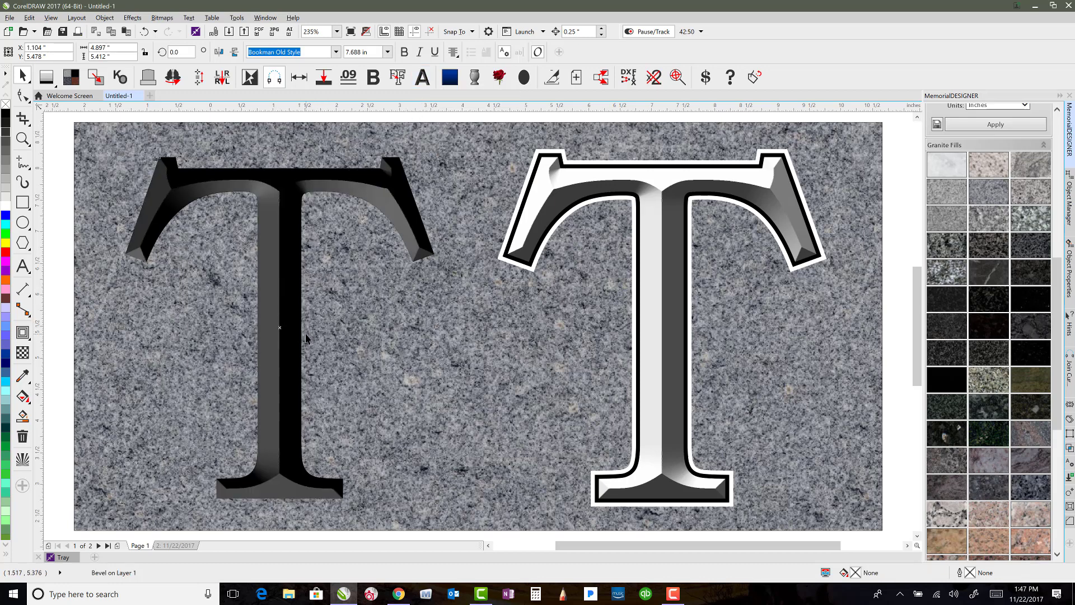
mouse_move(389, 329)
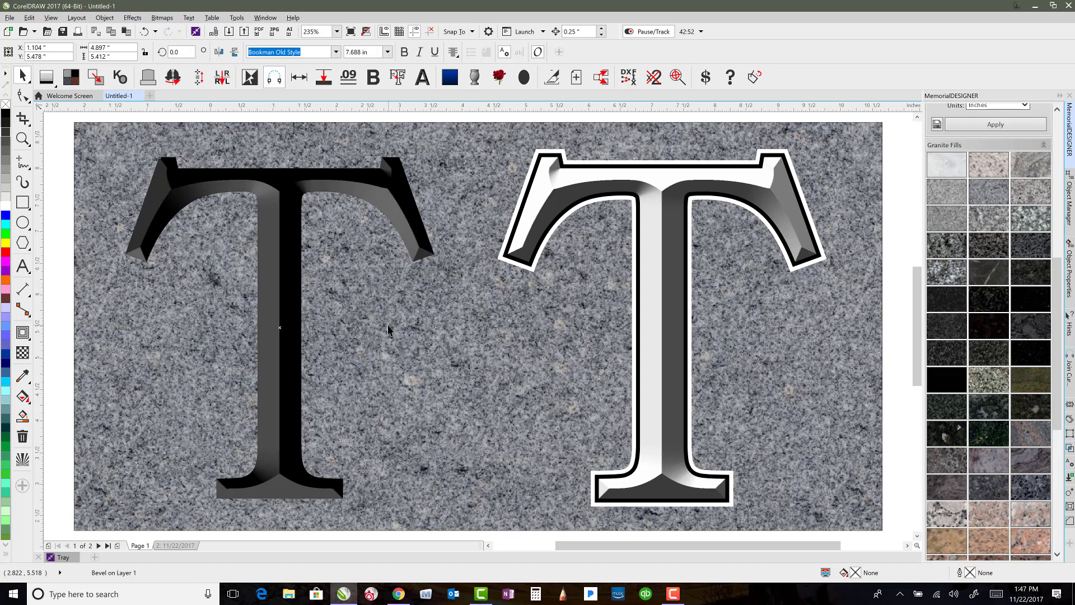
mouse_move(352, 190)
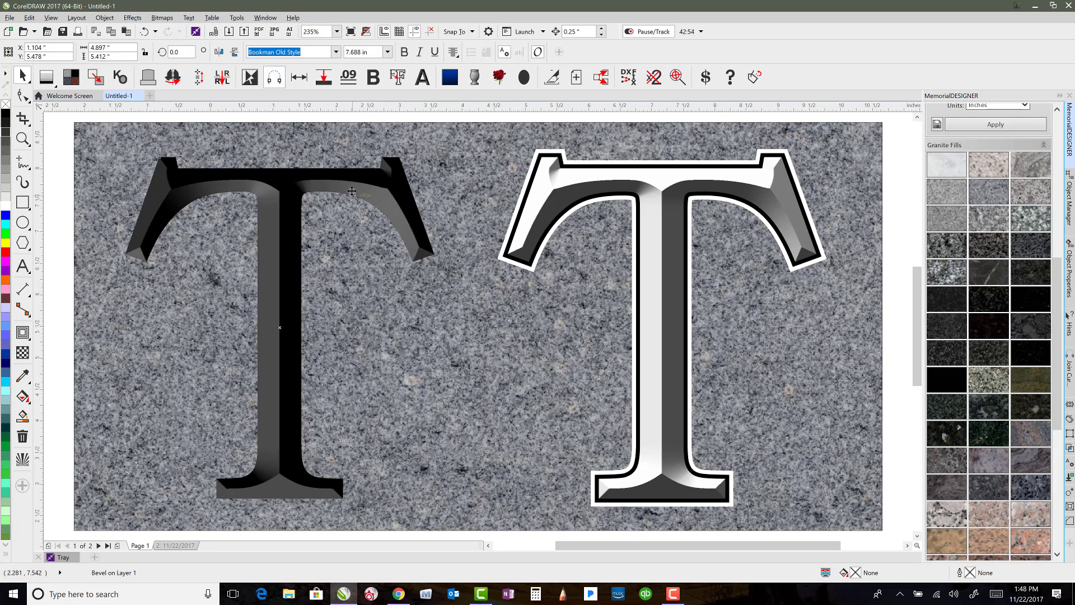
mouse_move(643, 187)
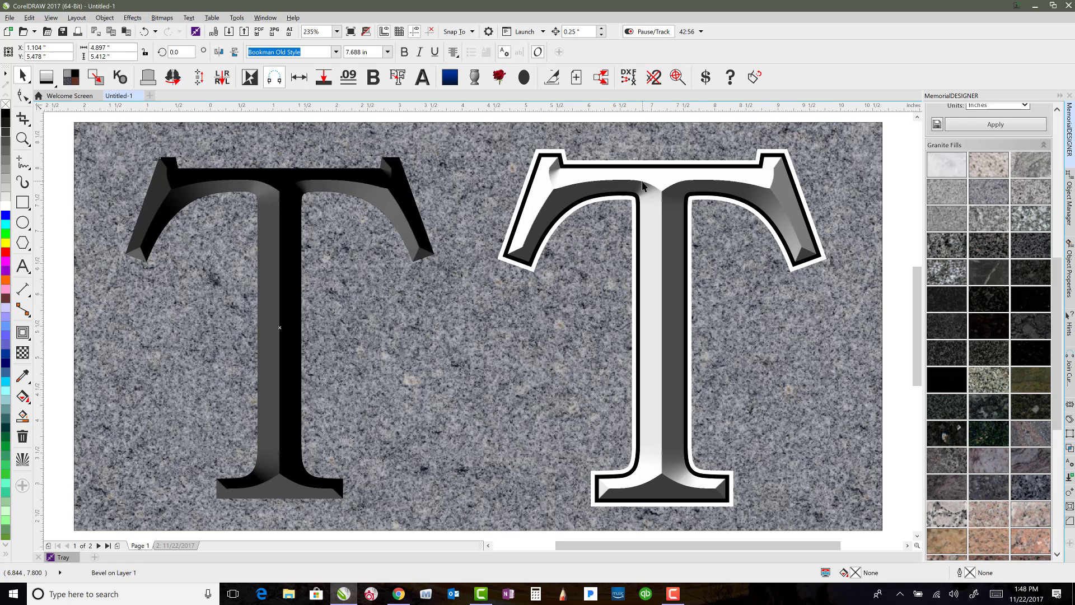
mouse_move(660, 190)
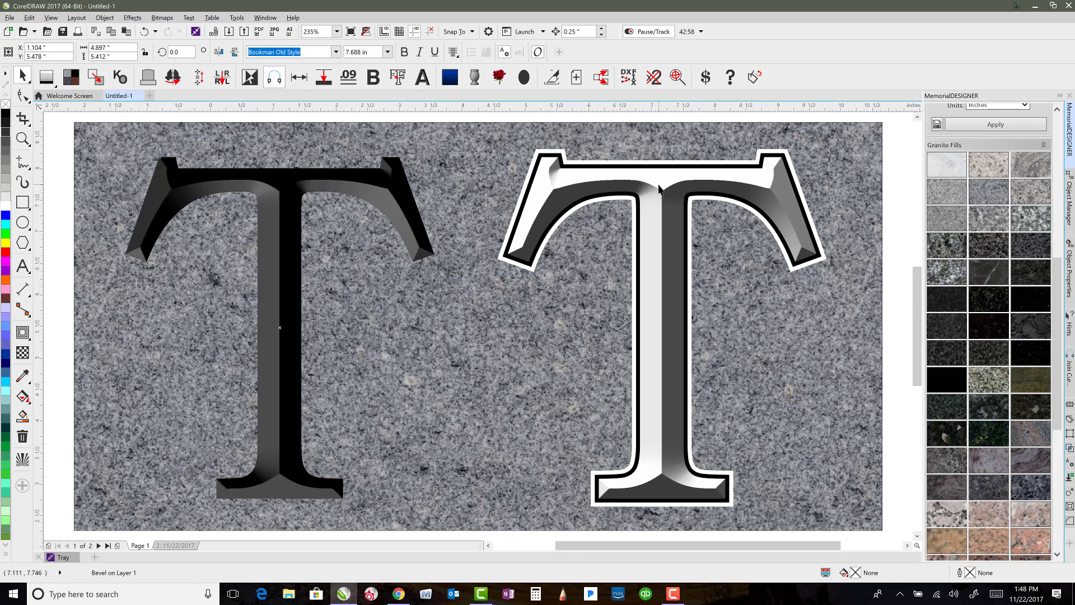
mouse_move(864, 164)
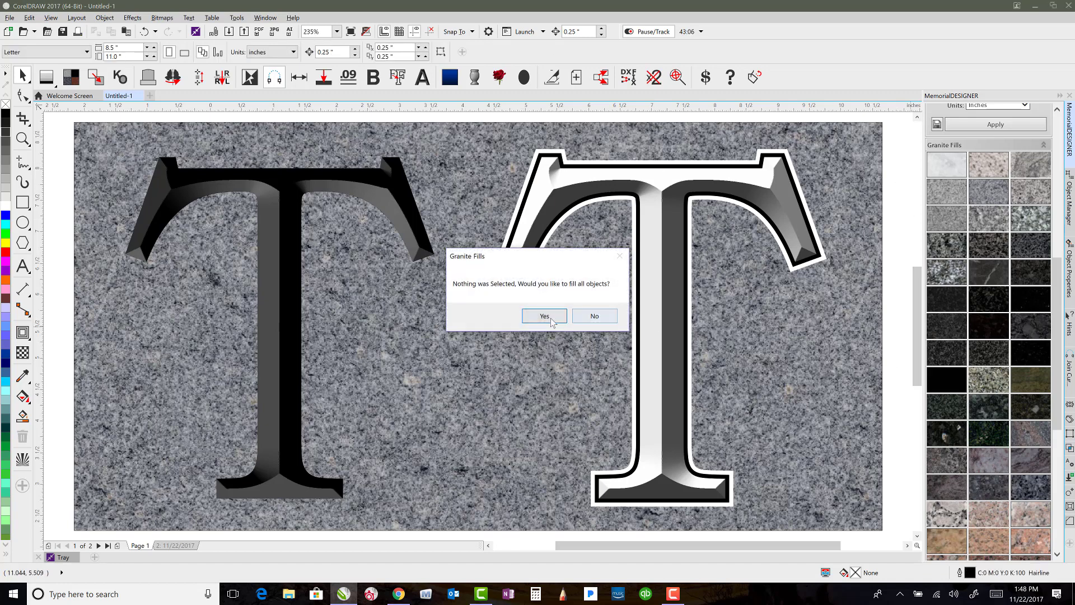
Fill the whole background with black granite, then reselect the dark beveled T
click(545, 316)
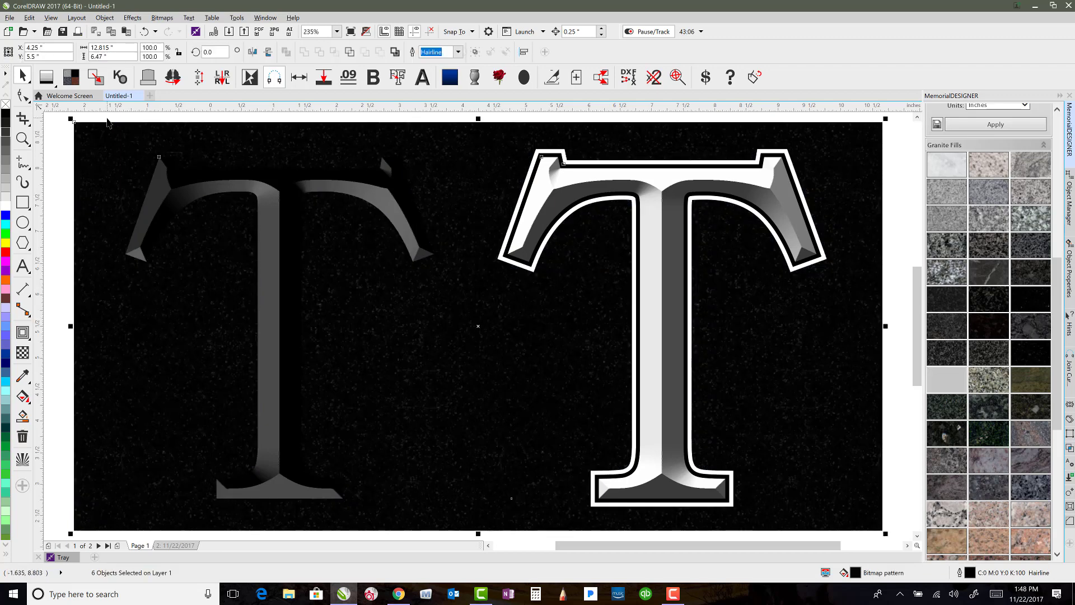
click(172, 181)
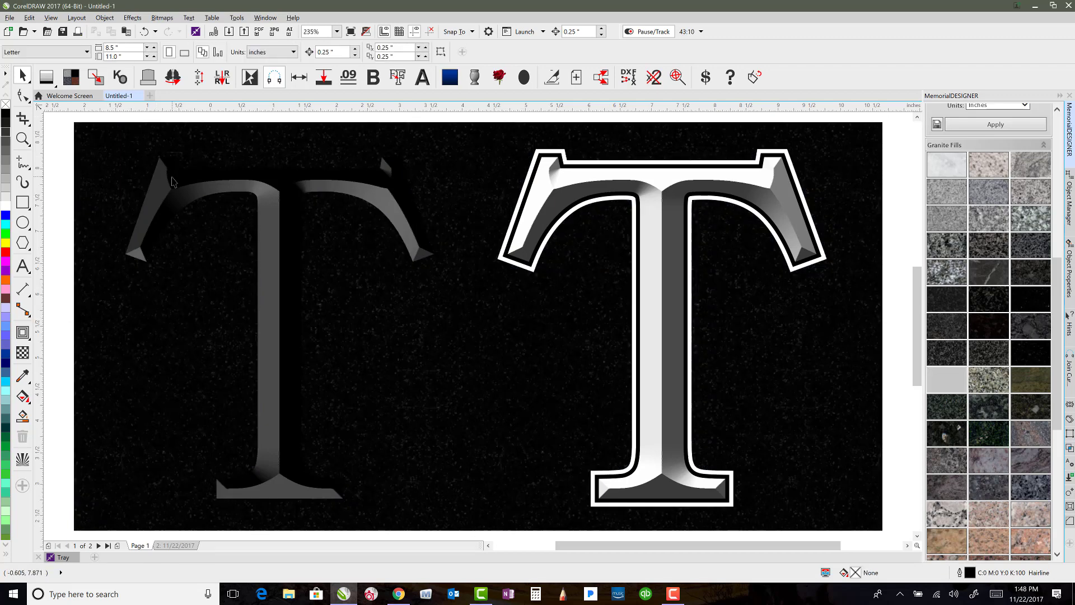
click(275, 310)
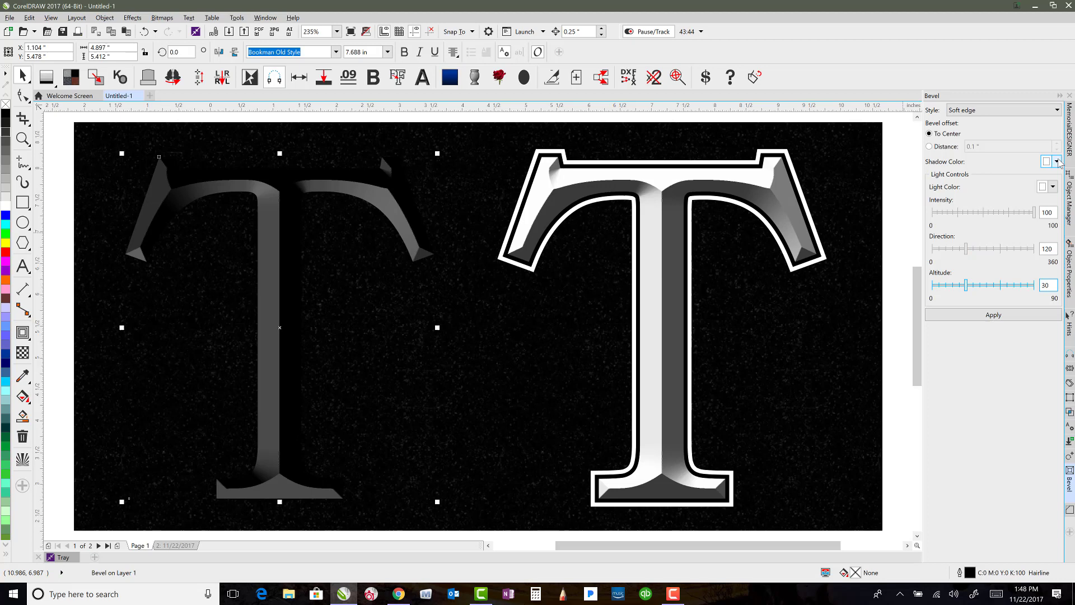
Set the T's bevel Shadow Color to gray and apply it
click(1056, 161)
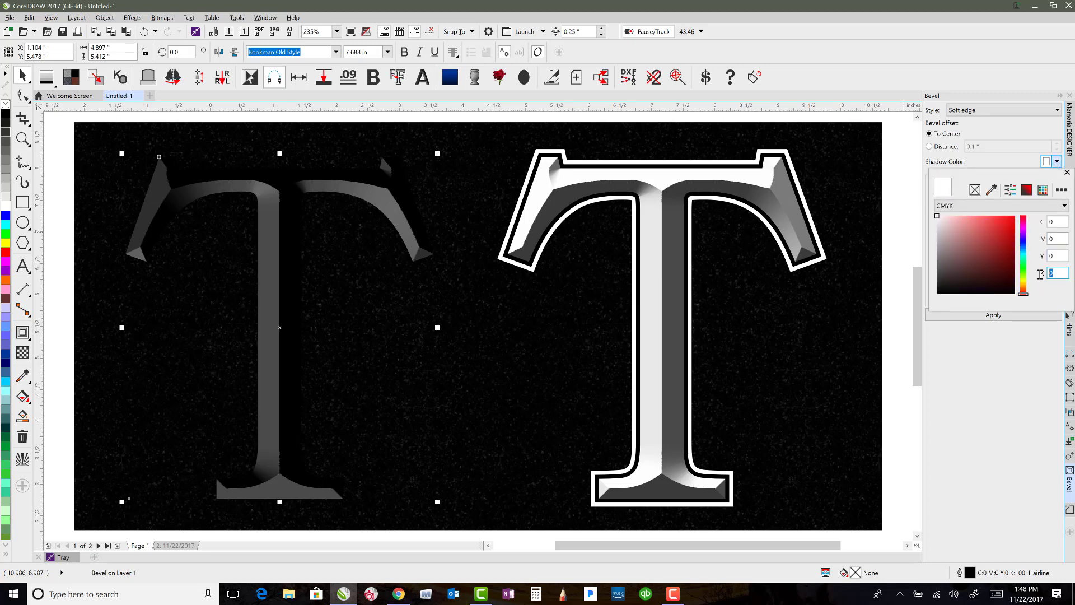
click(1058, 161)
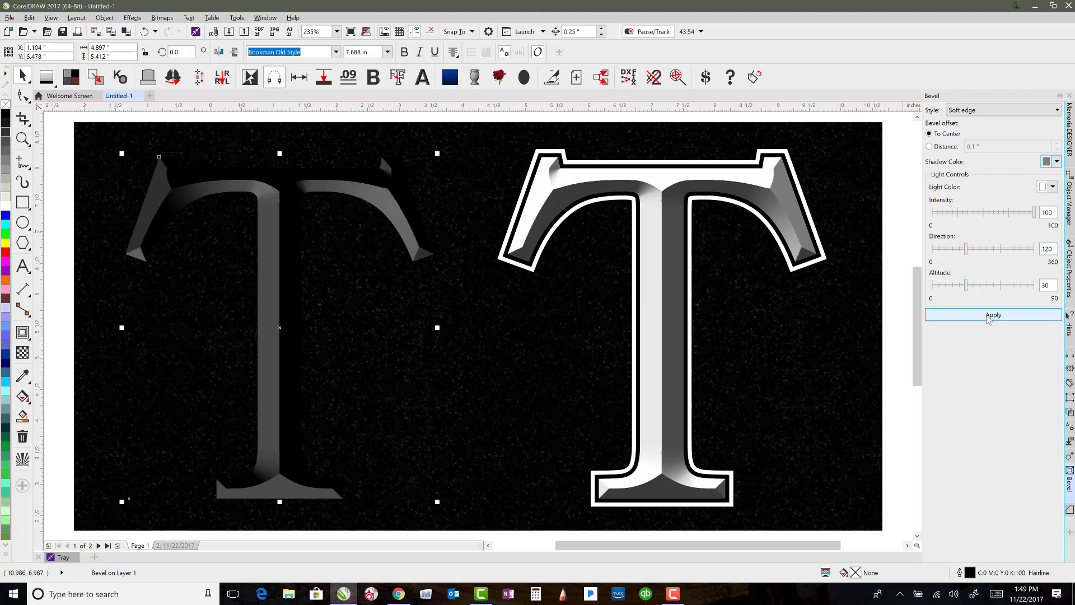
click(992, 315)
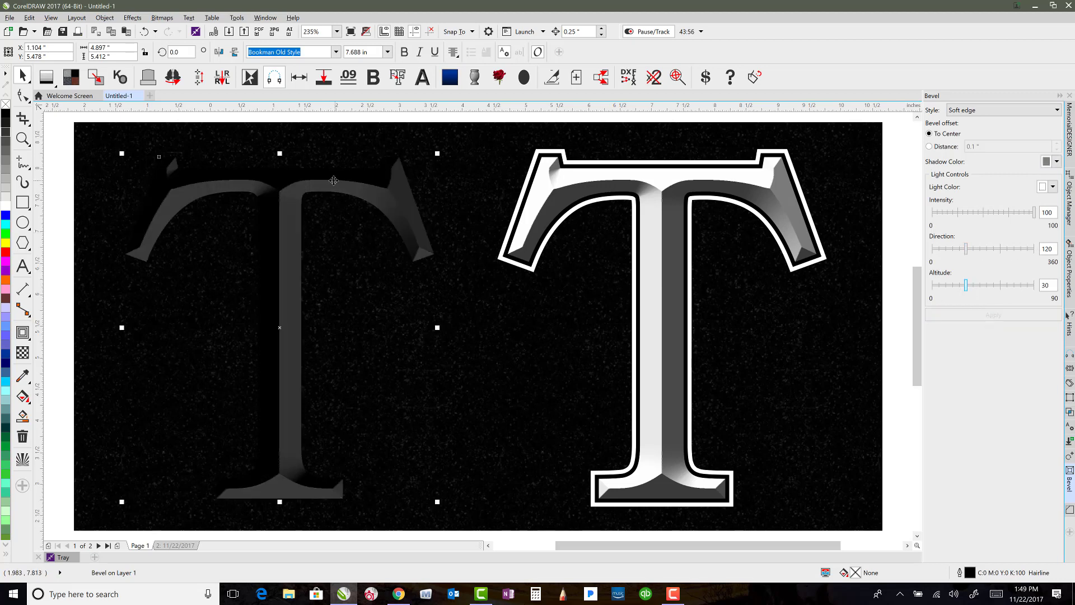
mouse_move(261, 206)
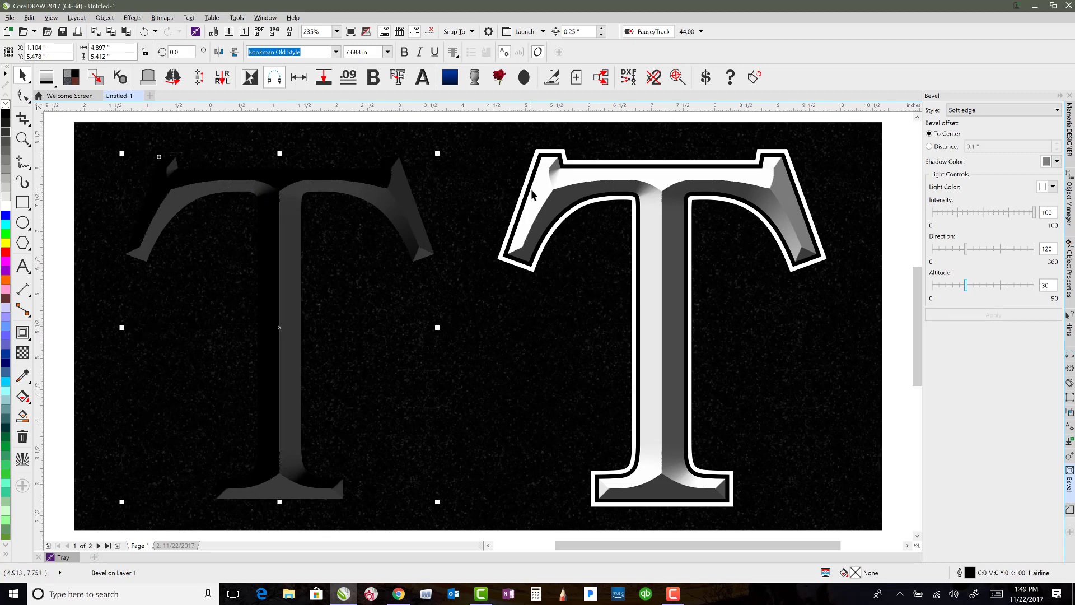
mouse_move(5, 215)
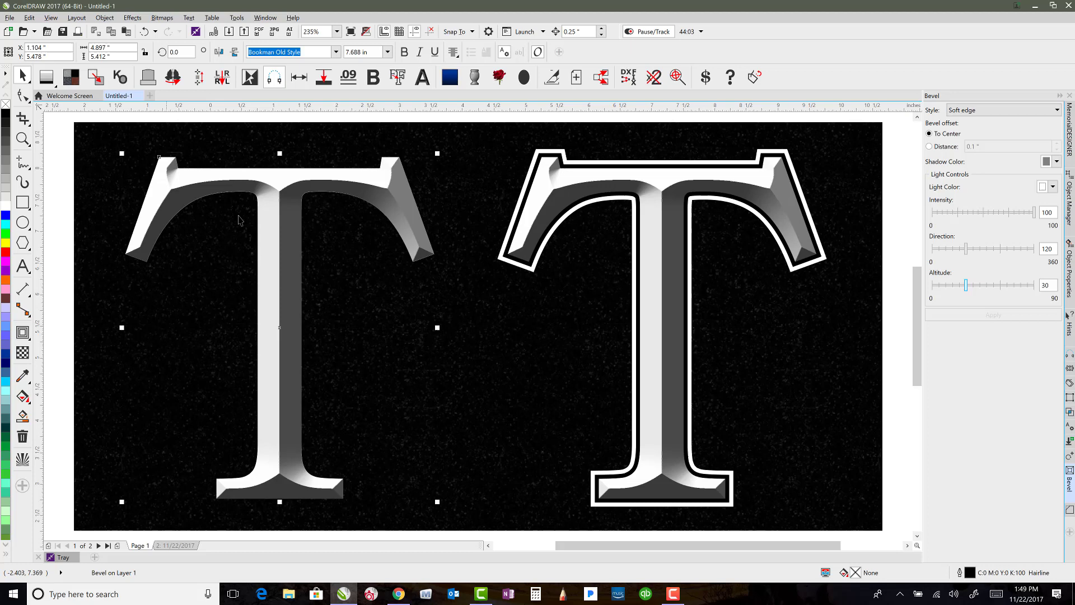
mouse_move(597, 207)
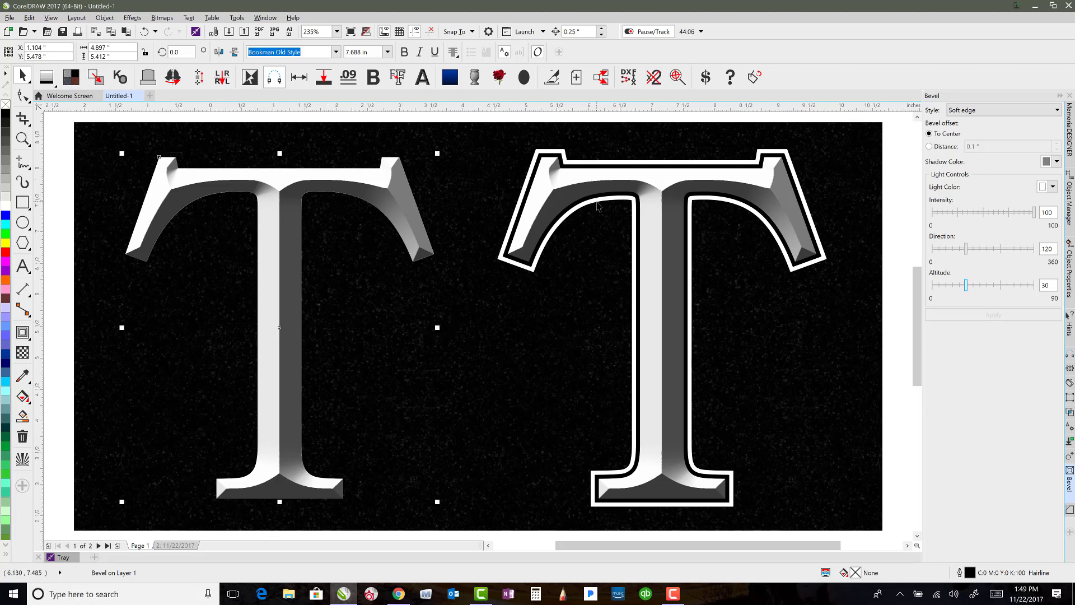
mouse_move(556, 172)
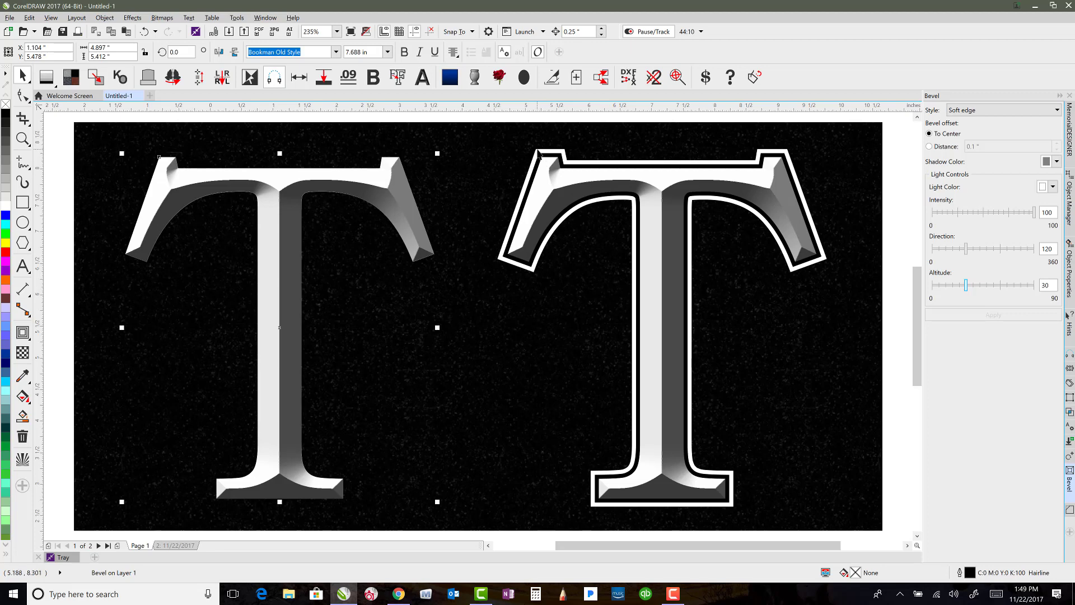
Select the left T's text object in Object Manager and add an outside contour
click(387, 163)
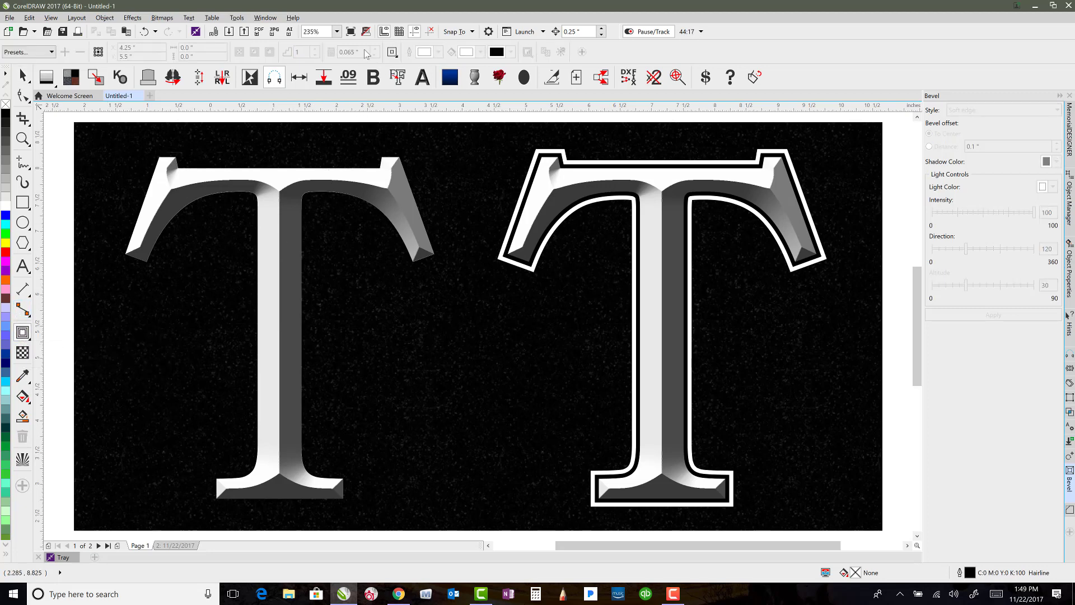
mouse_move(520, 202)
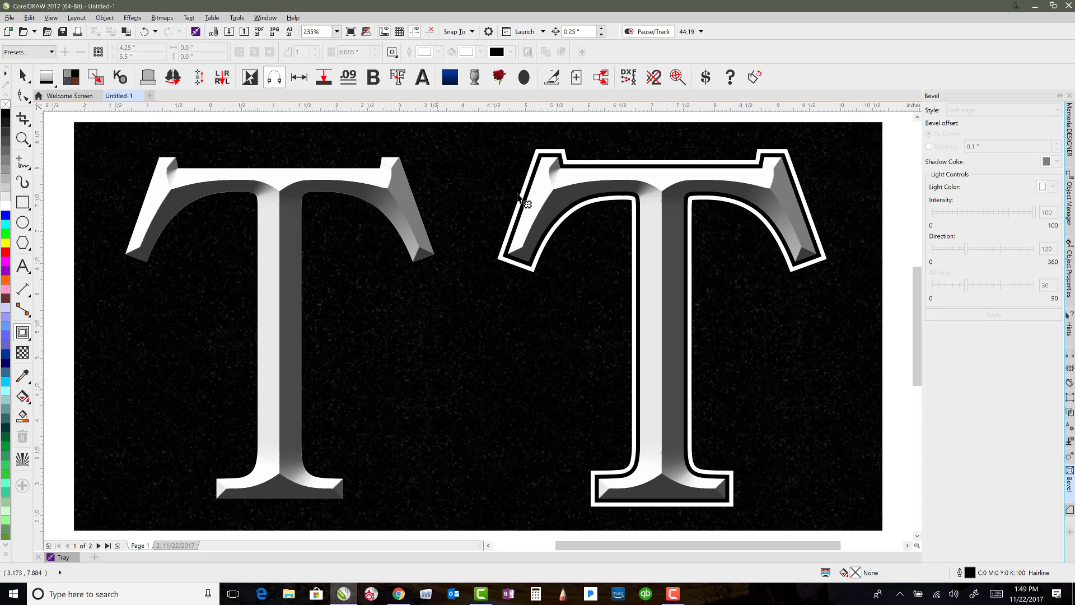
click(1067, 194)
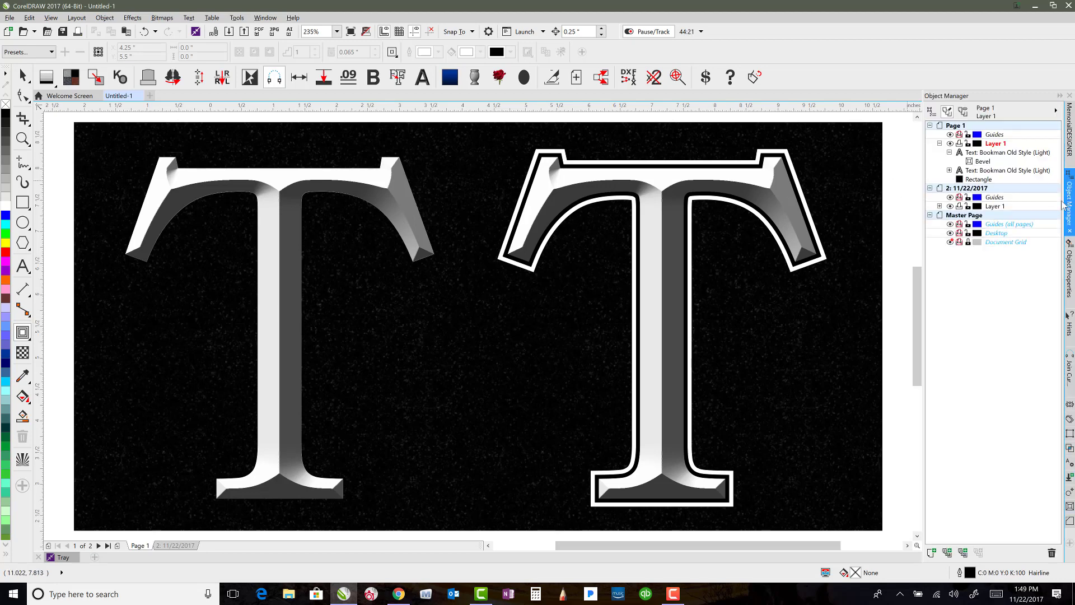
click(1012, 151)
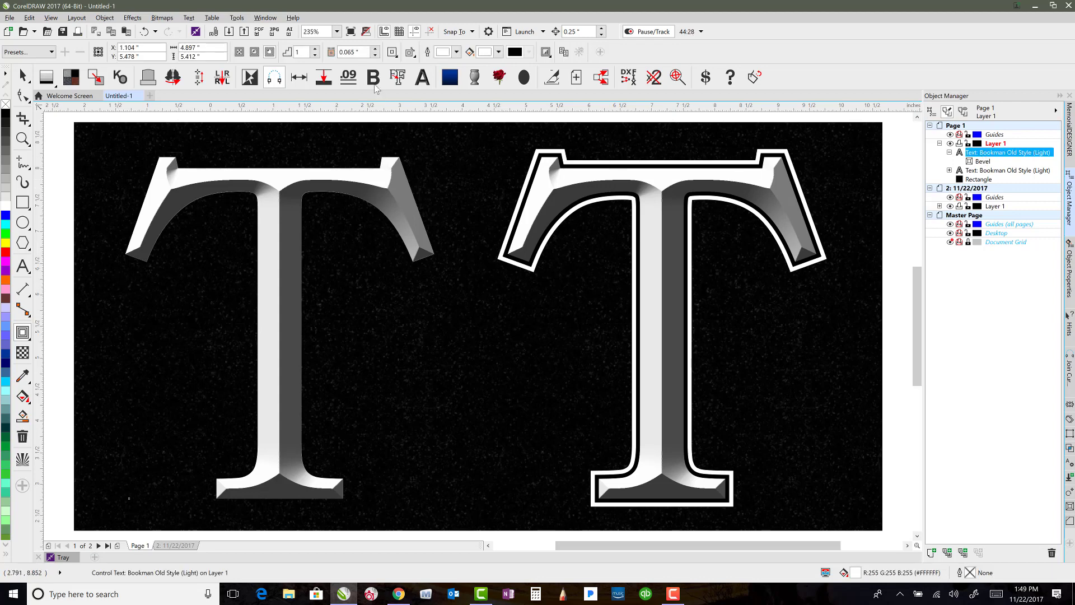
mouse_move(268, 52)
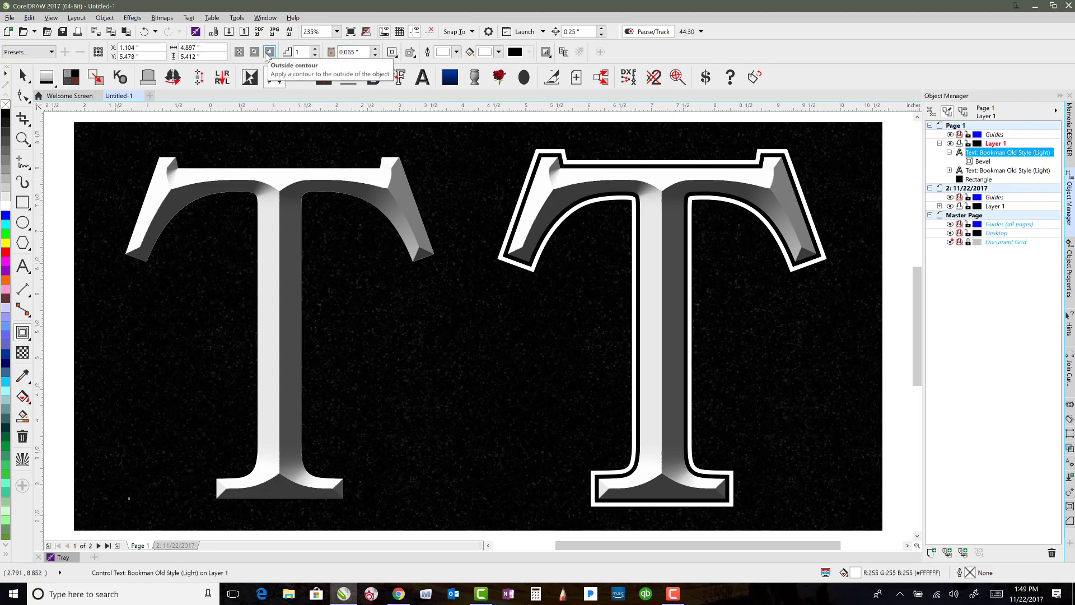
click(268, 52)
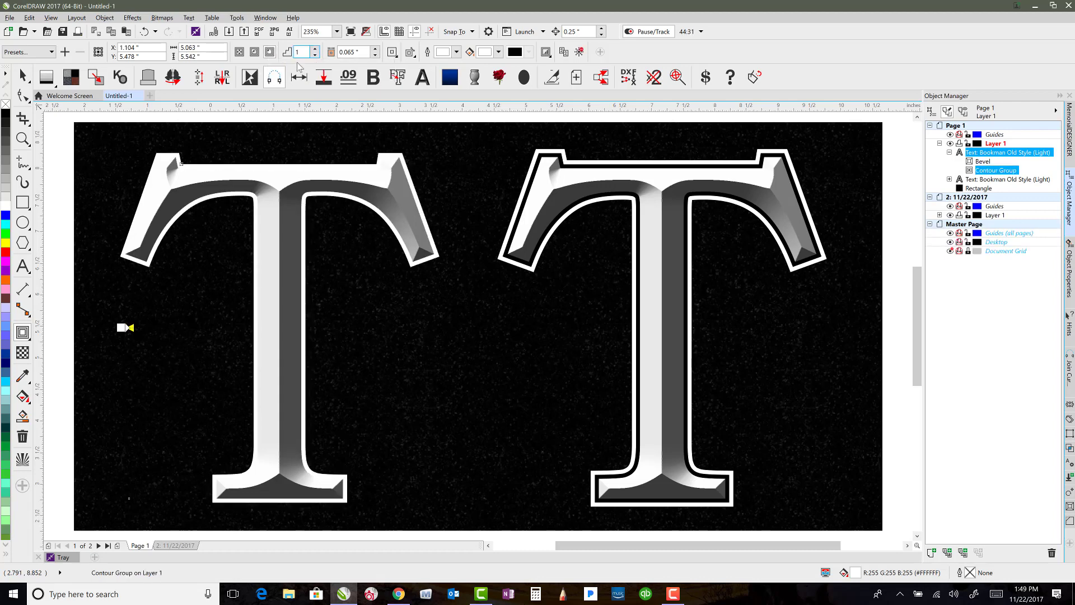
mouse_move(446, 52)
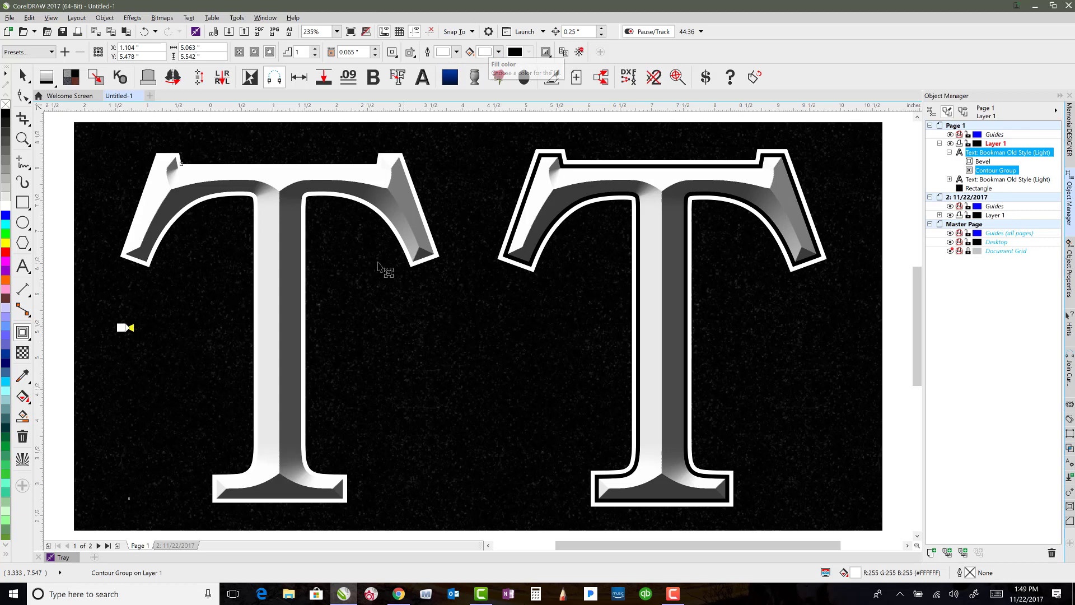
mouse_move(521, 153)
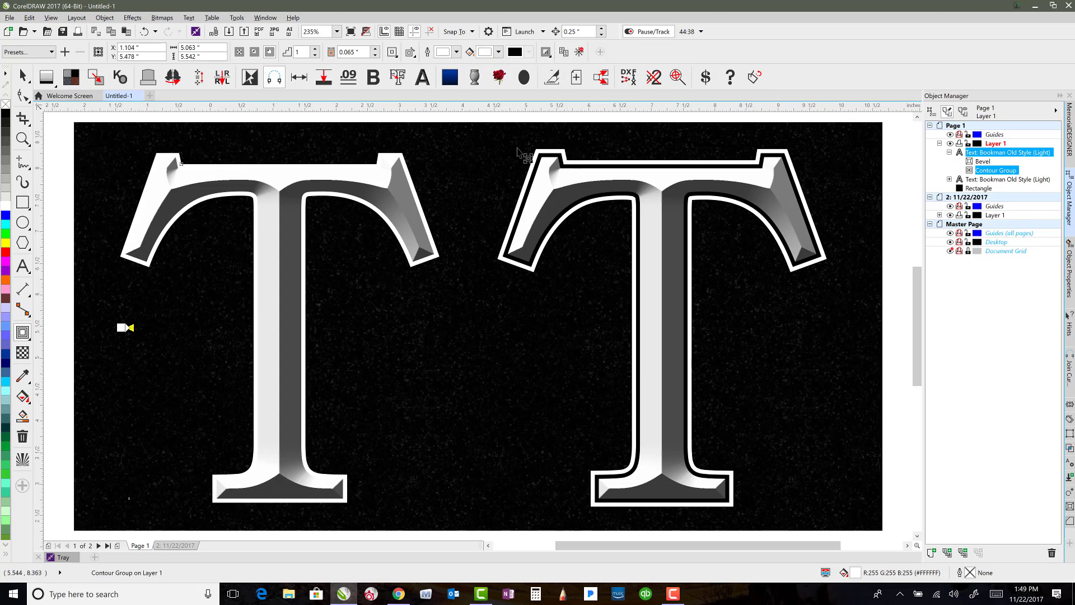
Reselect the left beveled T in Object Manager for outline editing
click(982, 161)
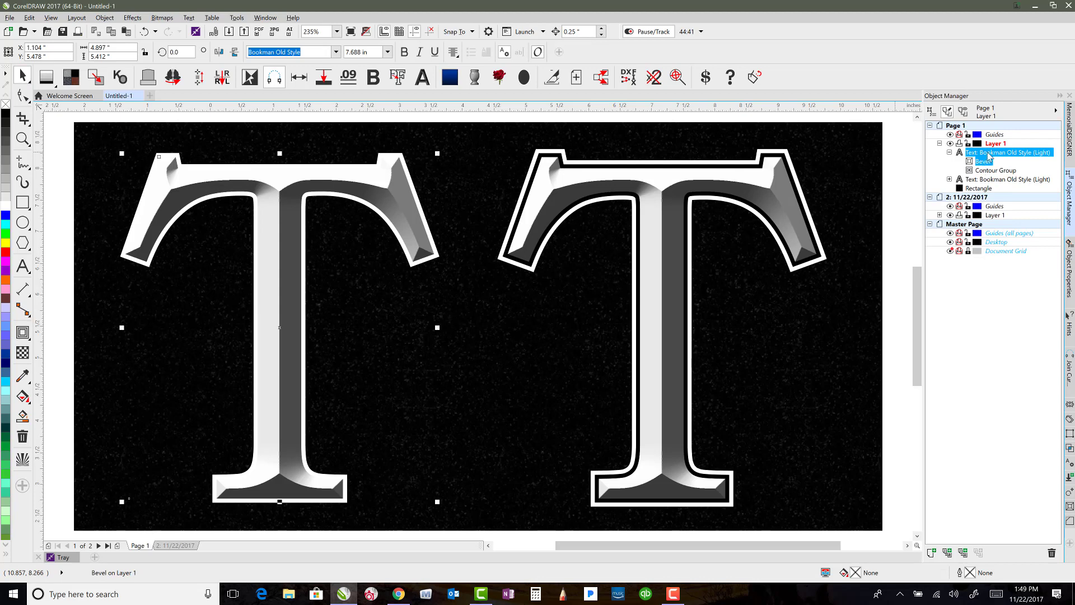
click(982, 162)
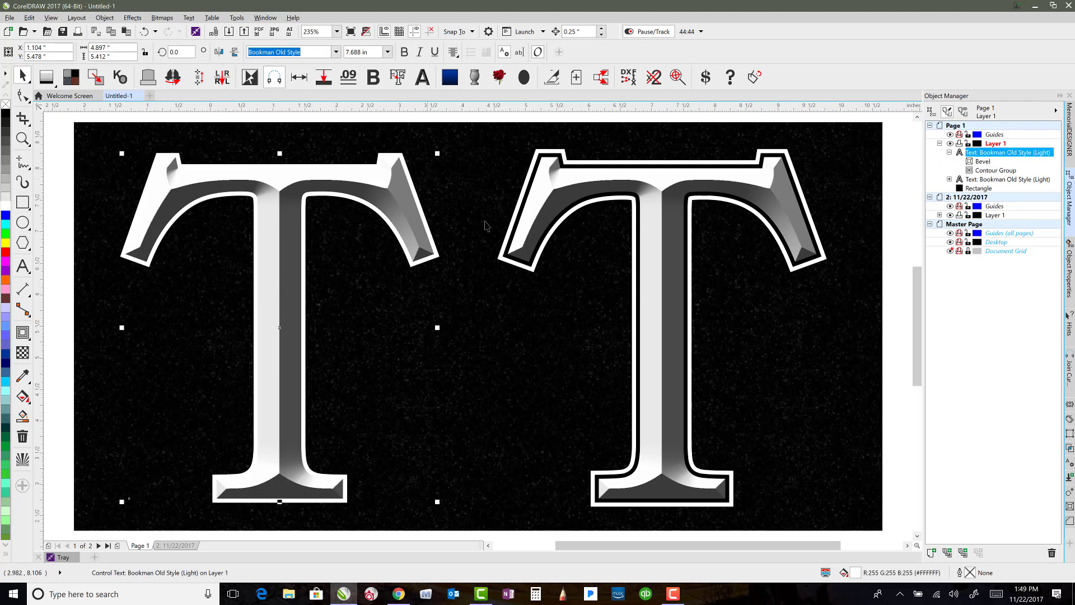
mouse_move(485, 226)
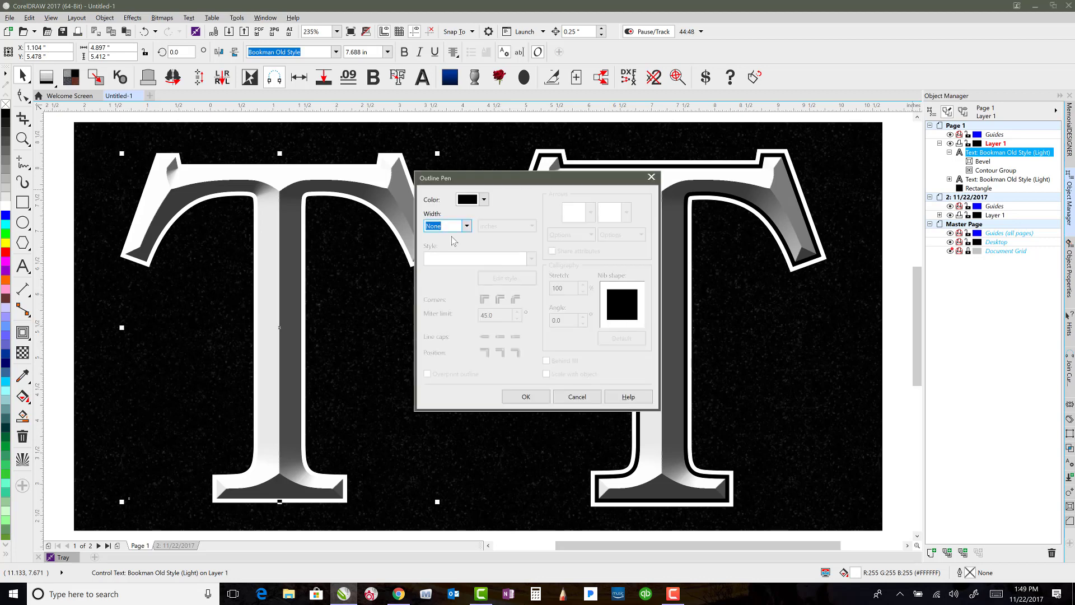
Set the left T's outline width to 0.125 in and move to the monument layout page
click(466, 225)
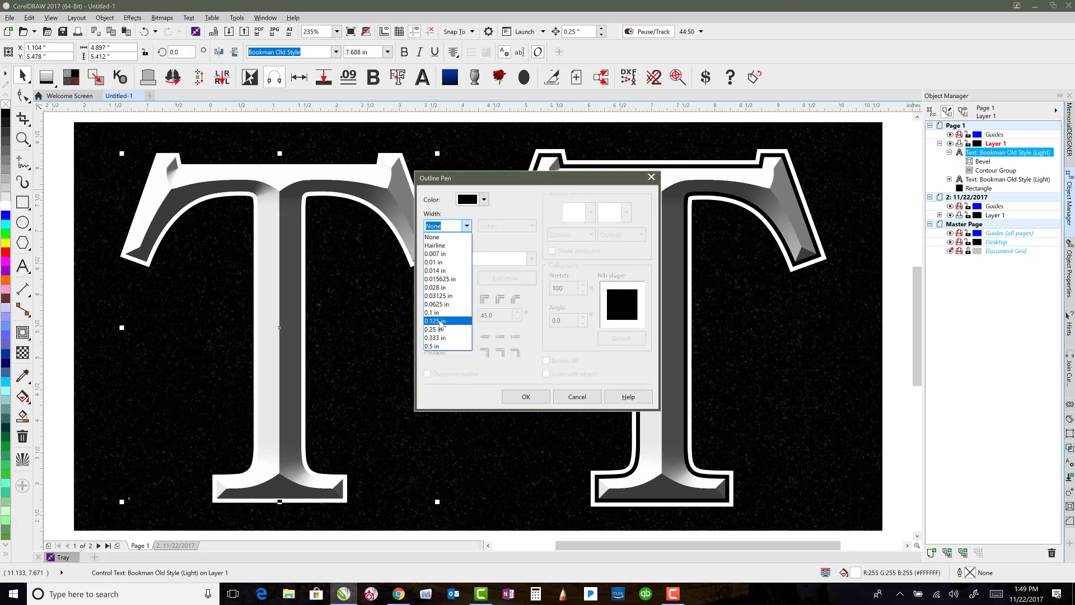
click(436, 322)
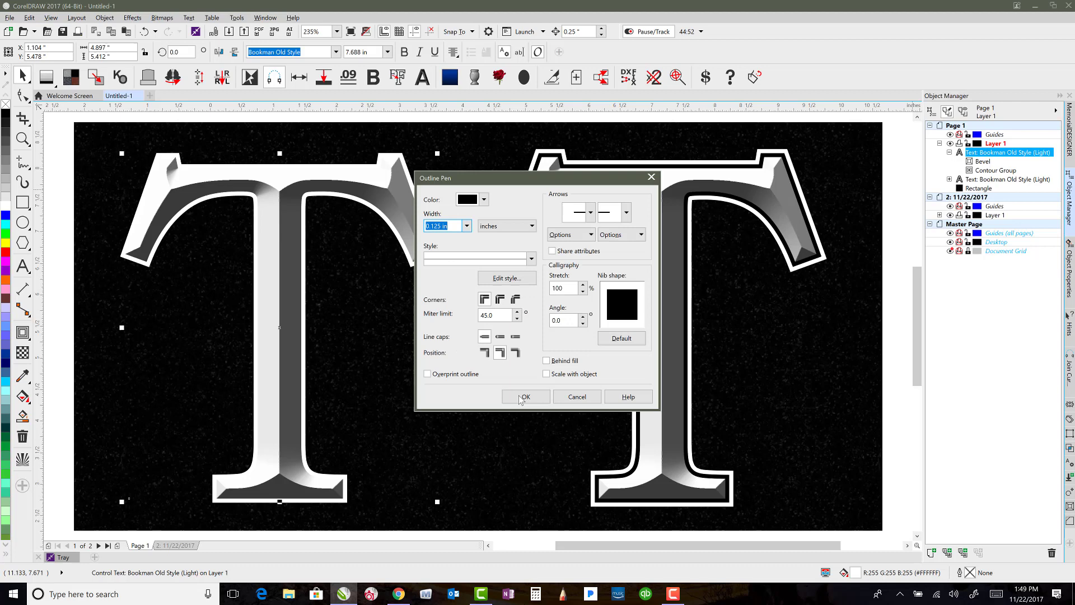
click(525, 397)
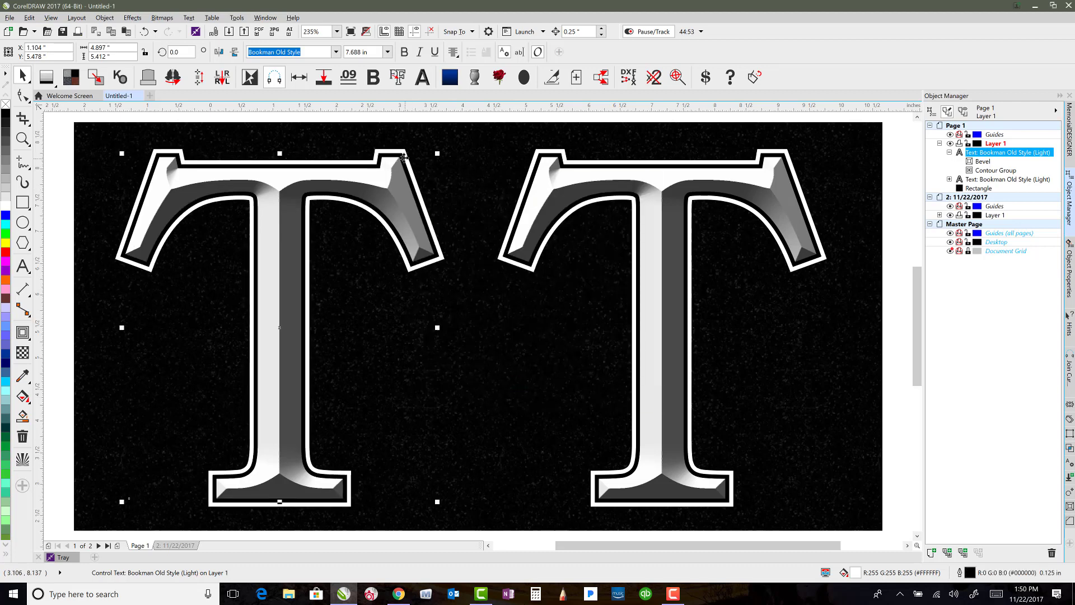
mouse_move(396, 185)
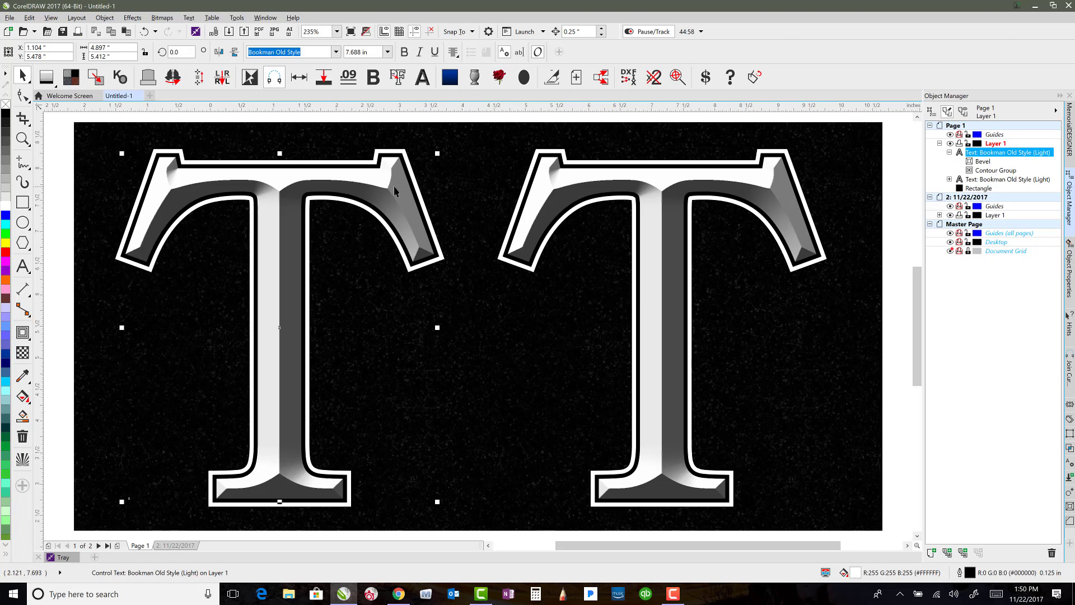
click(279, 318)
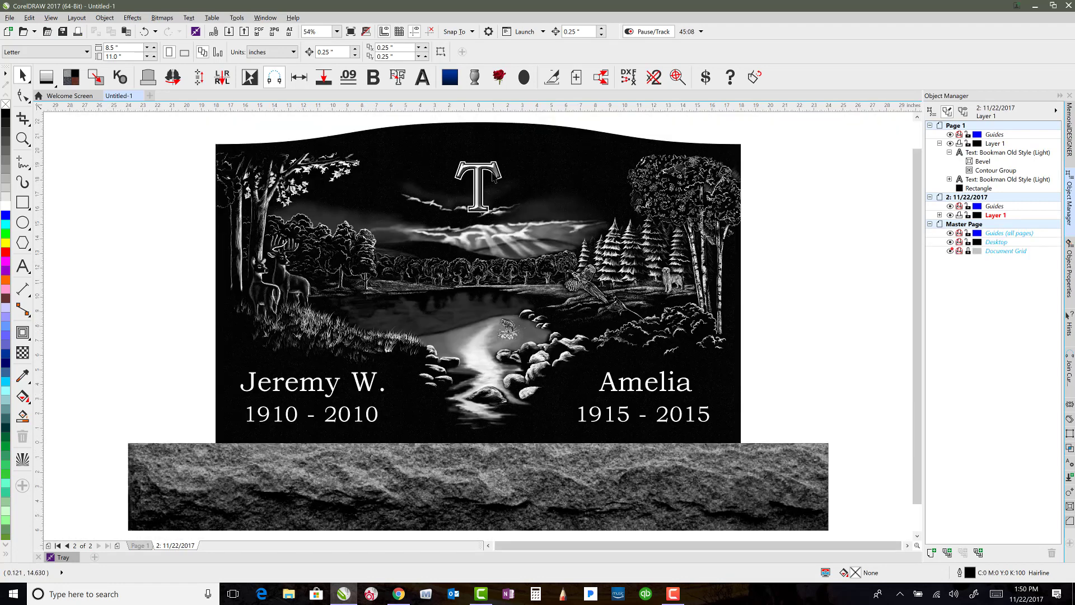
Select the top name lettering and enter JOHNSON in the outlined style
click(476, 187)
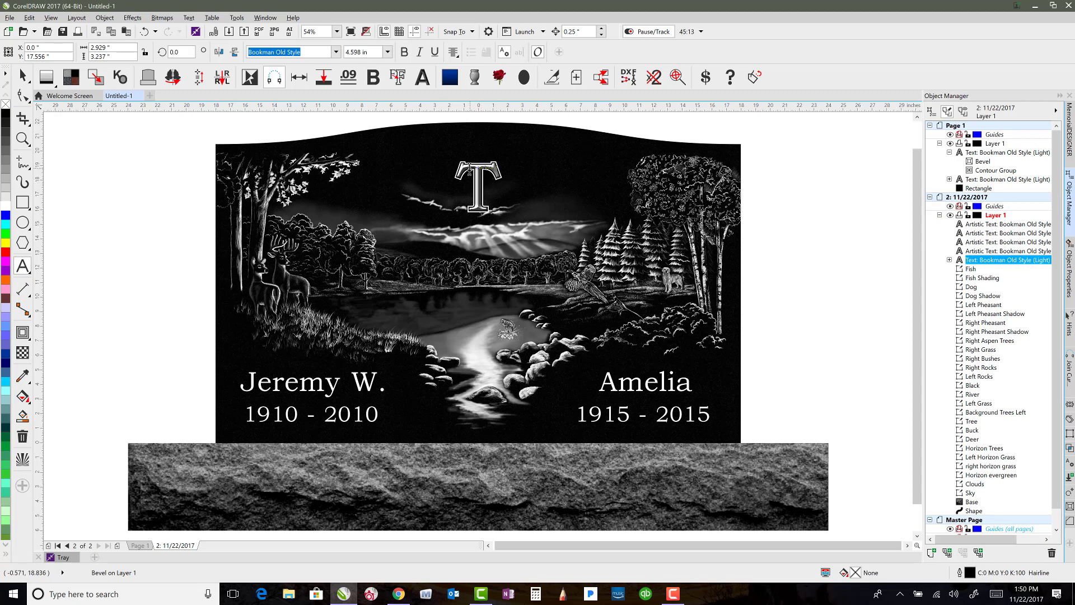
click(478, 187)
text(JOHNSON)
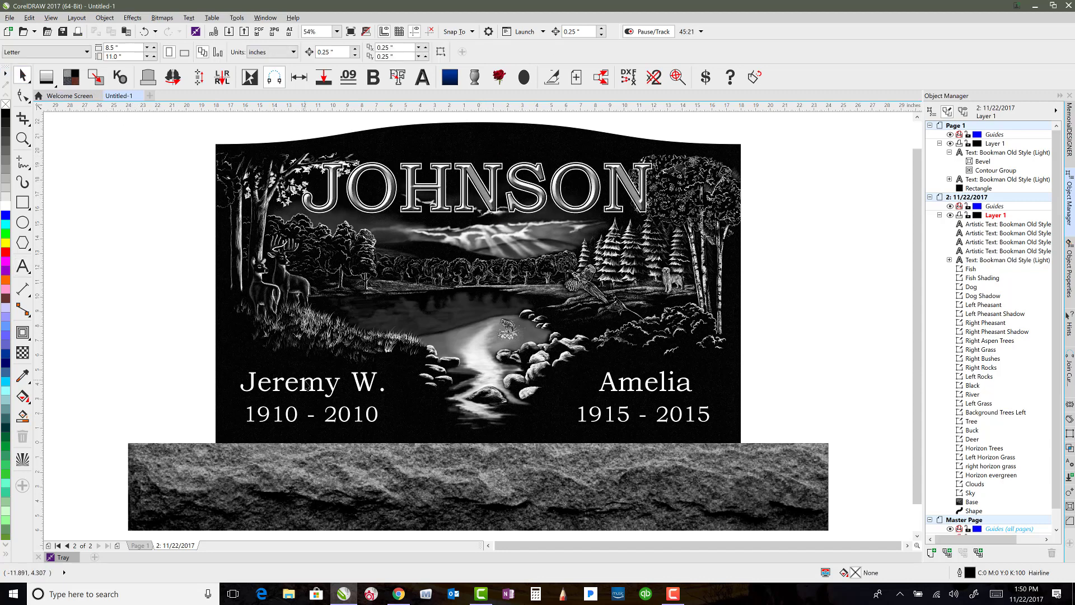
mouse_move(368, 369)
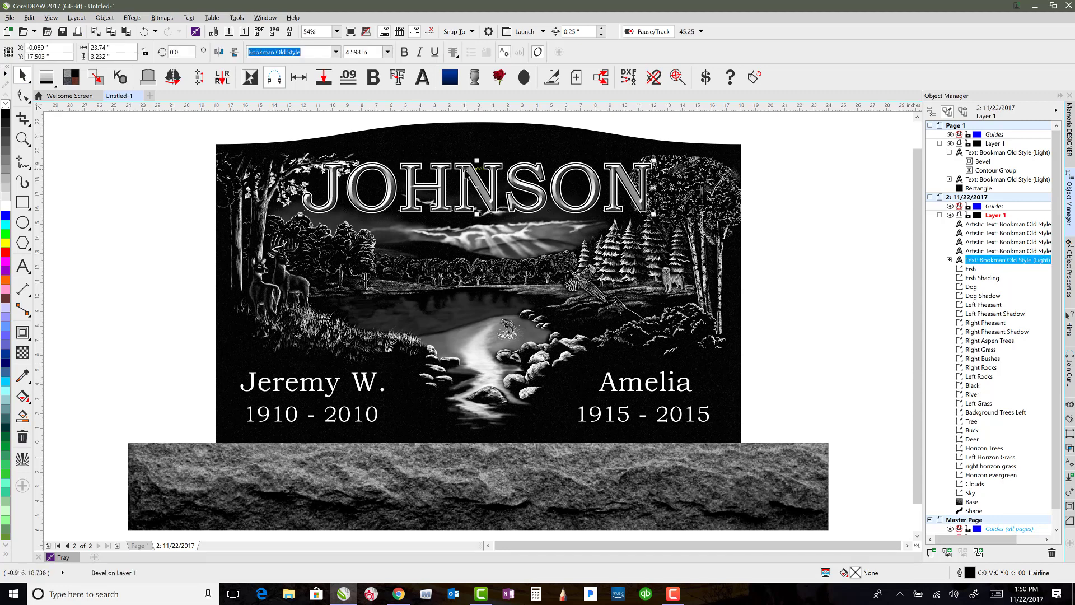
mouse_move(896, 182)
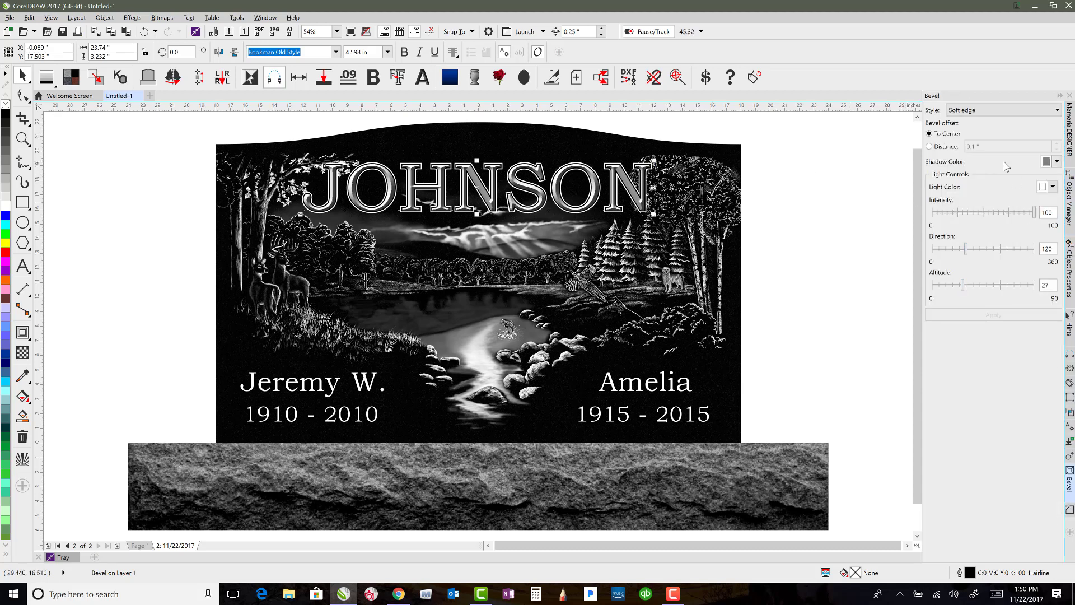
Set the bevel Light Color to a bright gold and apply it to JOHNSON
click(1043, 187)
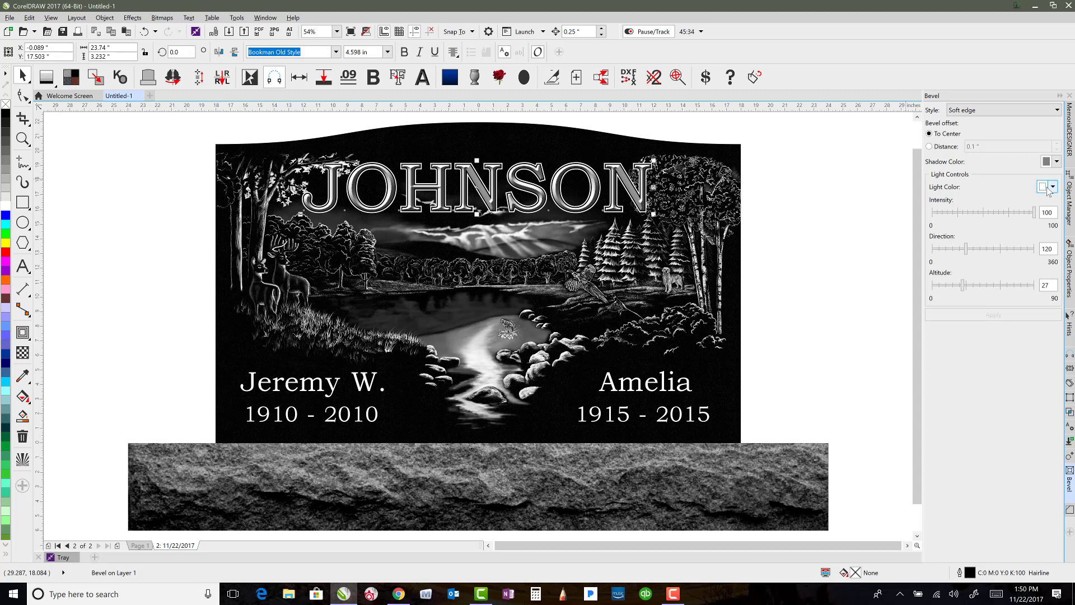
click(1051, 187)
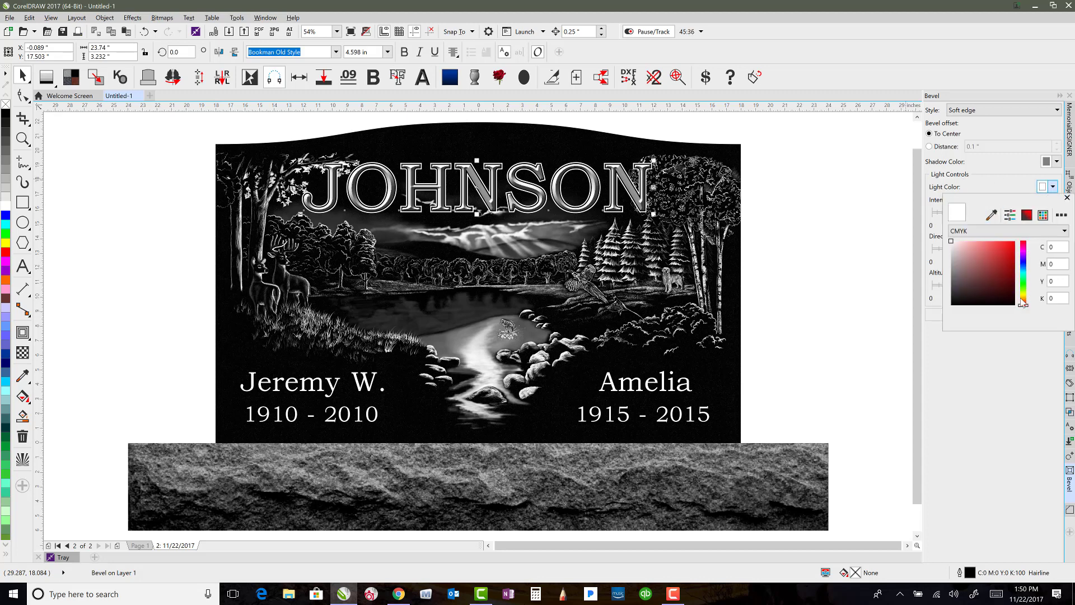
click(1006, 253)
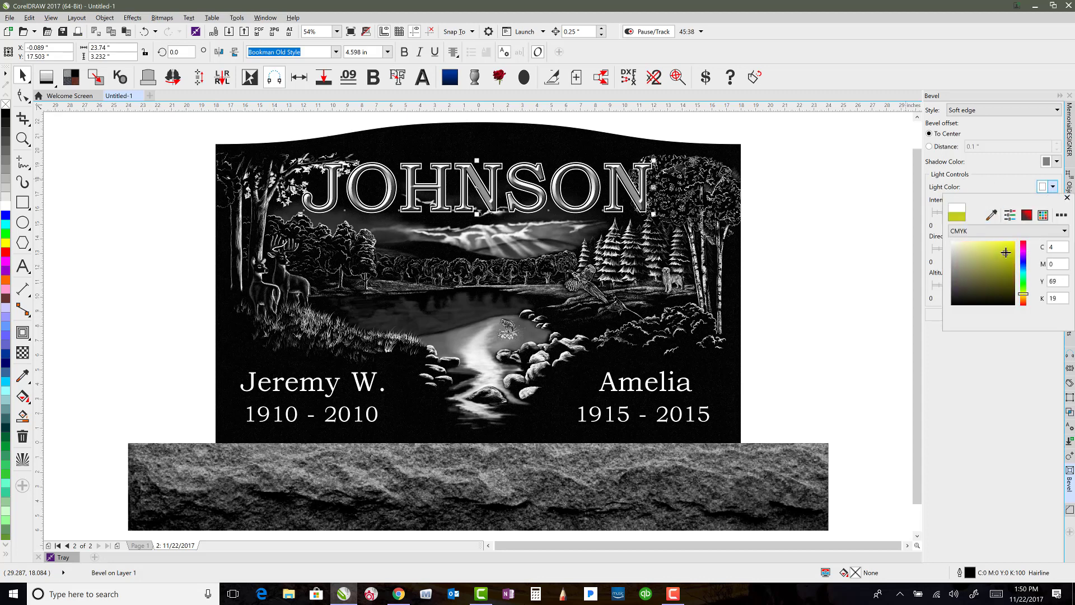
click(1009, 254)
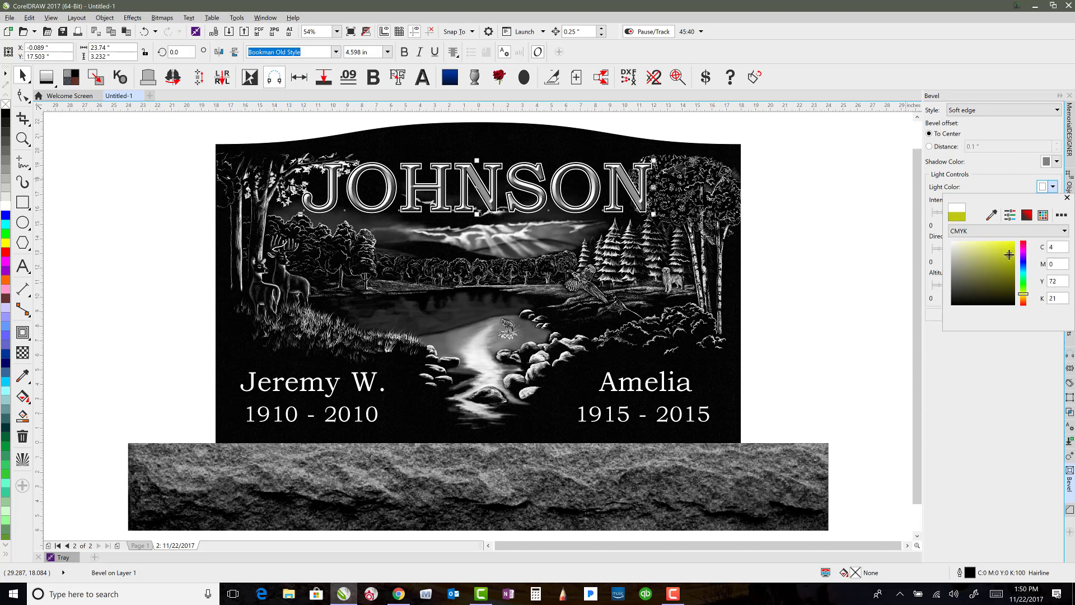
click(1003, 251)
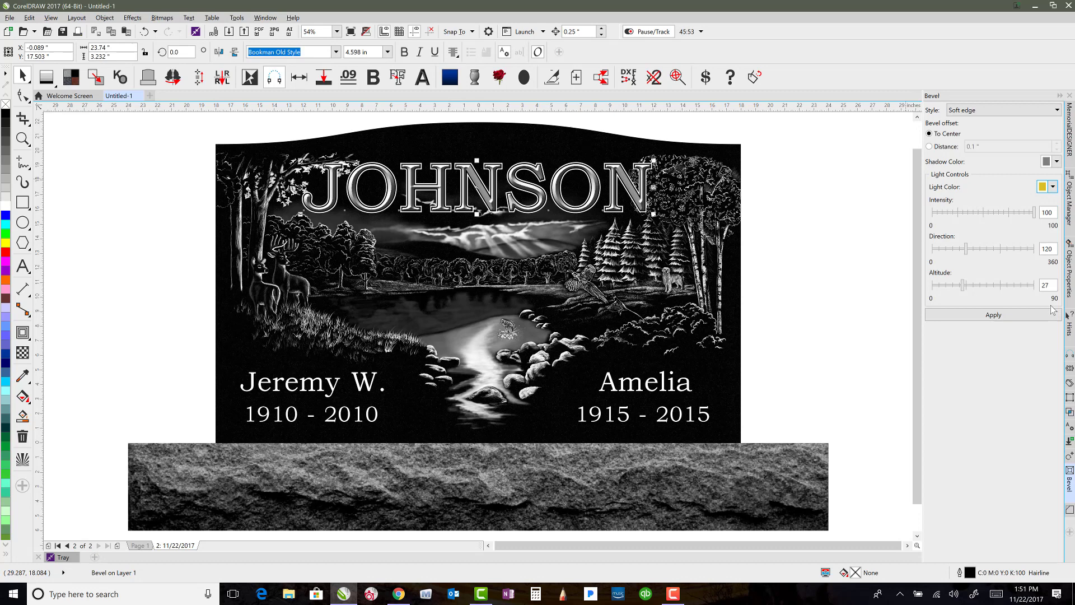
click(991, 315)
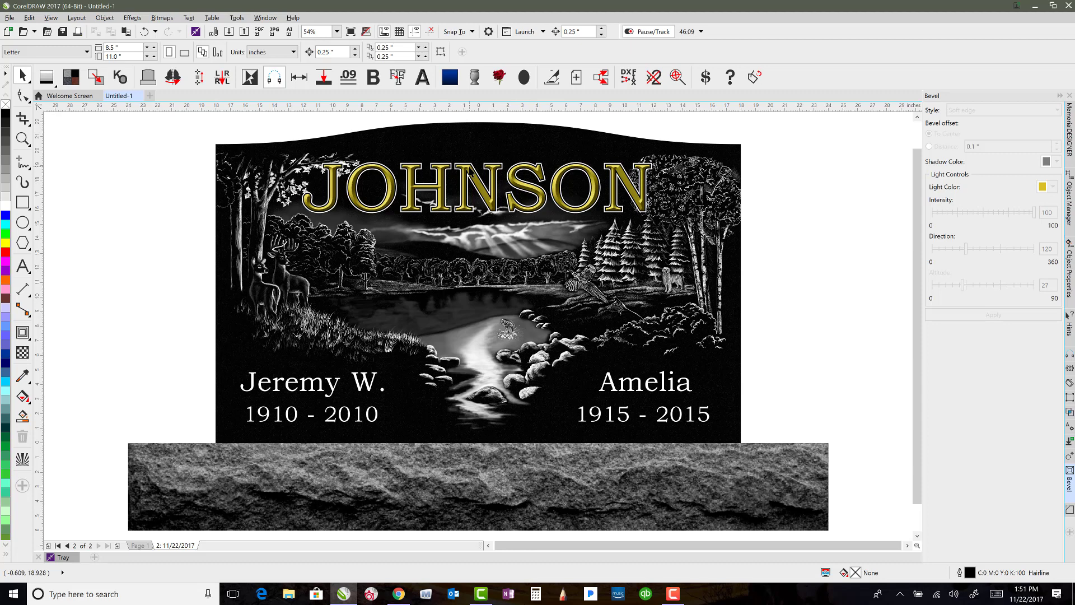
mouse_move(789, 191)
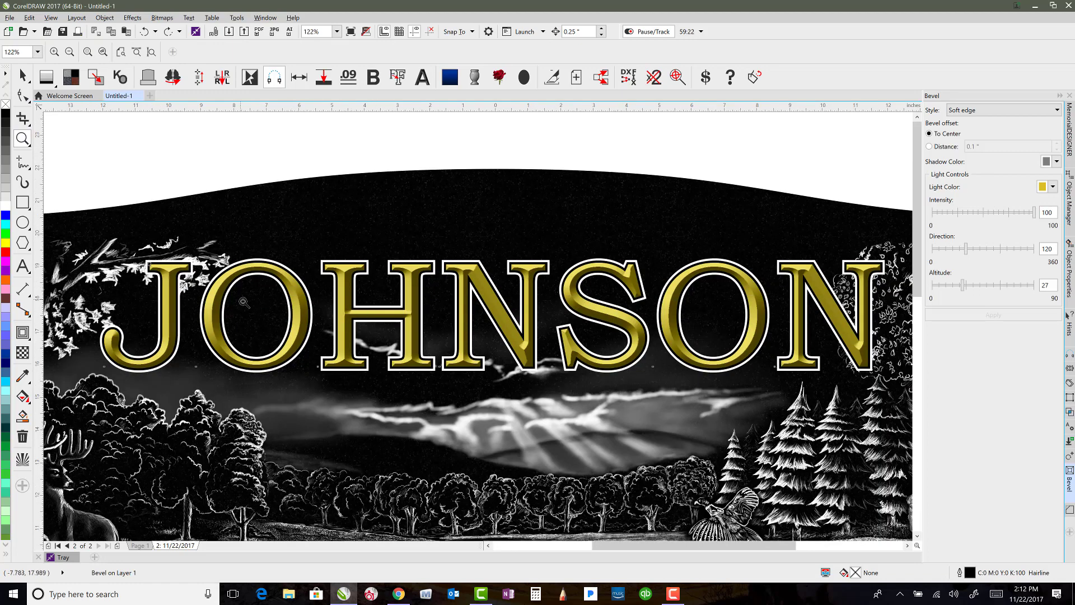
mouse_move(317, 337)
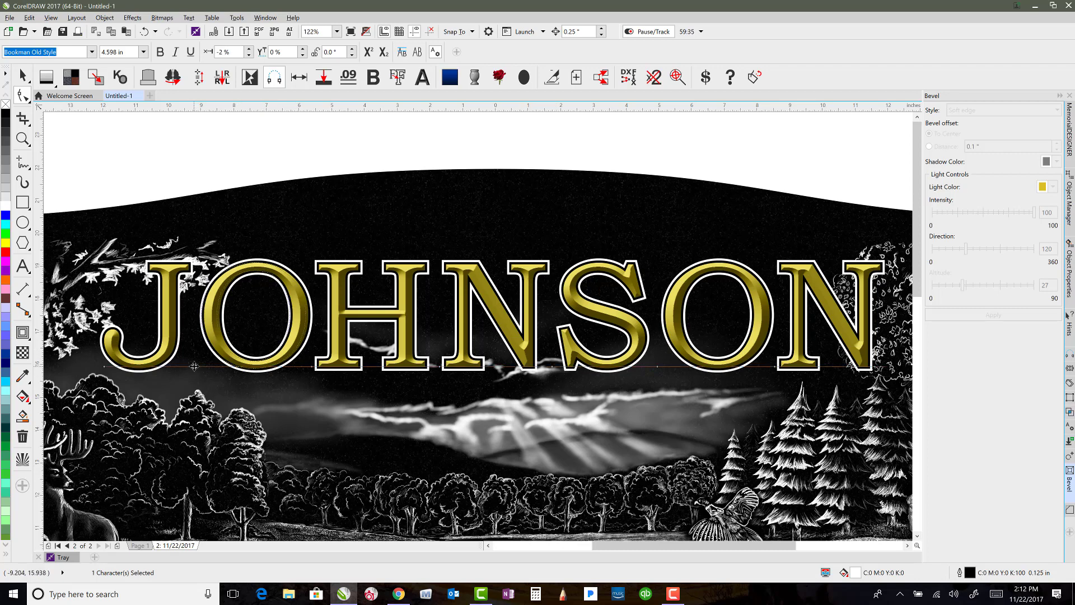
Lower the range kerning after the J in JOHNSON two steps, to -4%
click(248, 51)
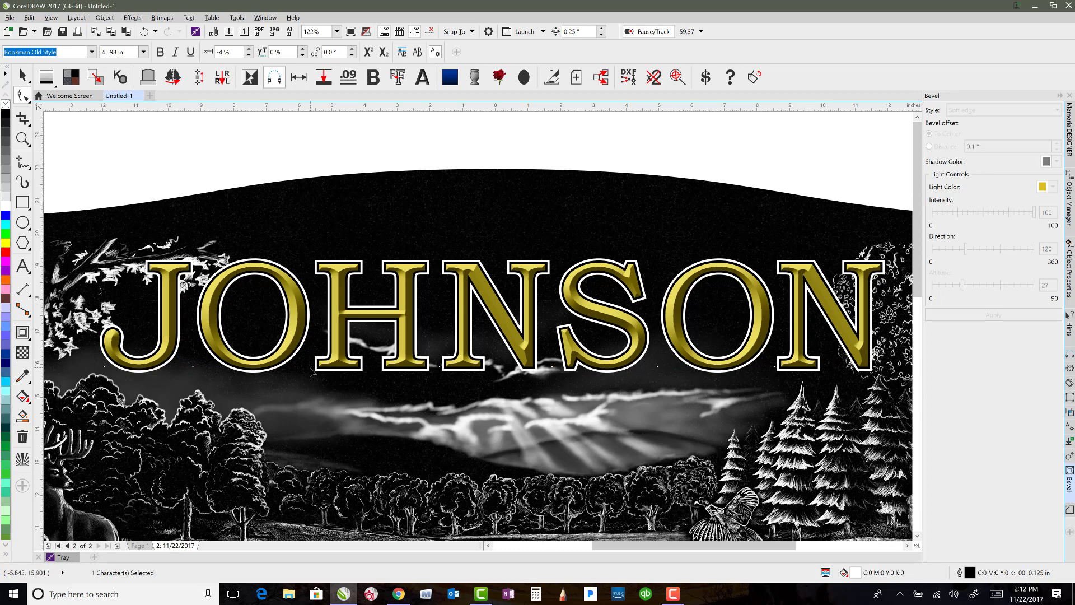
click(244, 52)
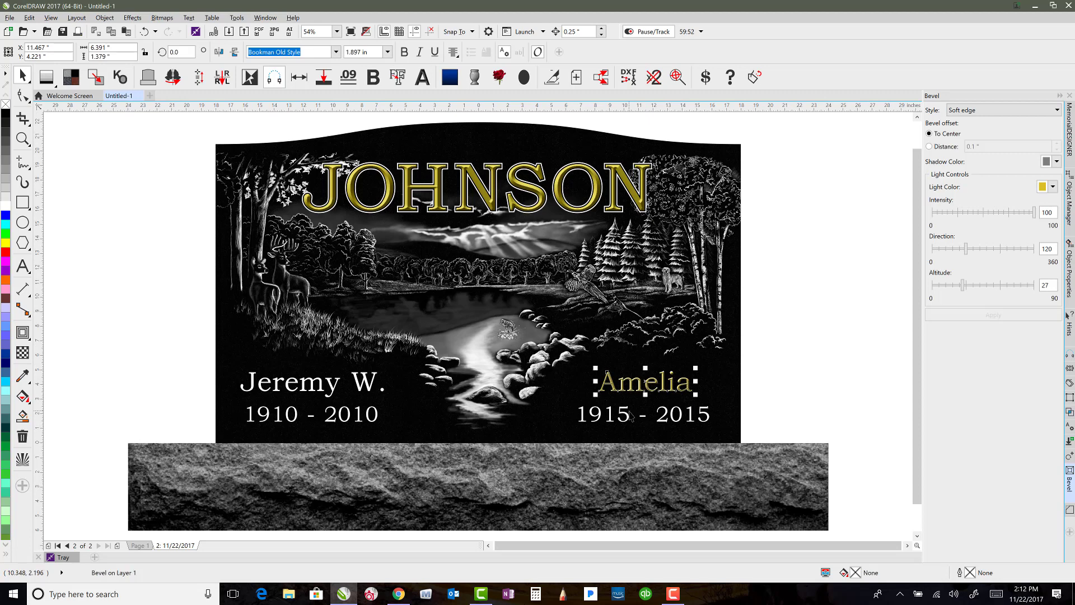
click(643, 413)
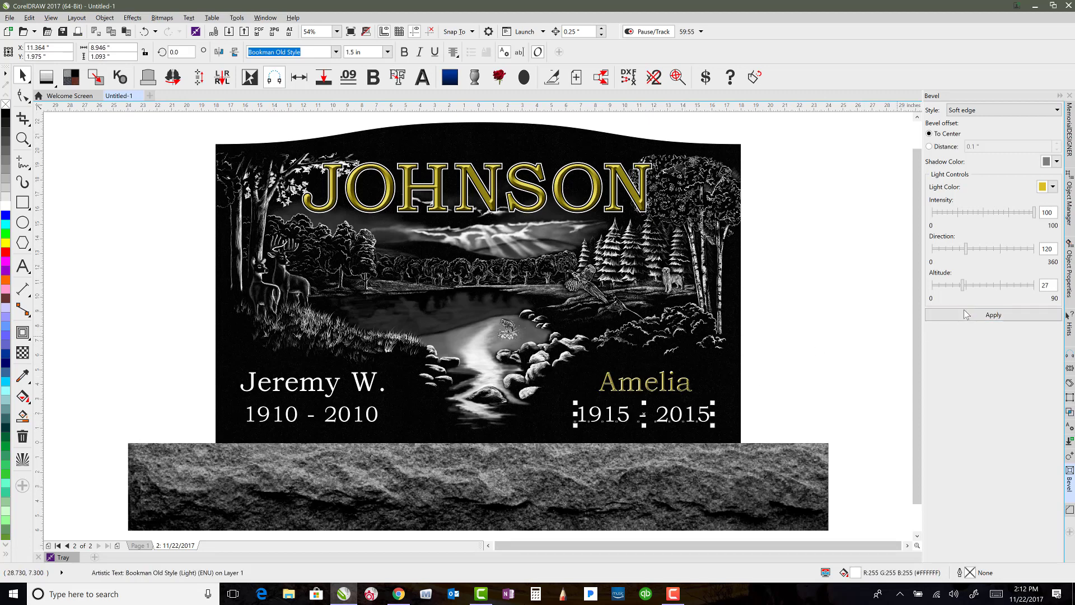
click(311, 381)
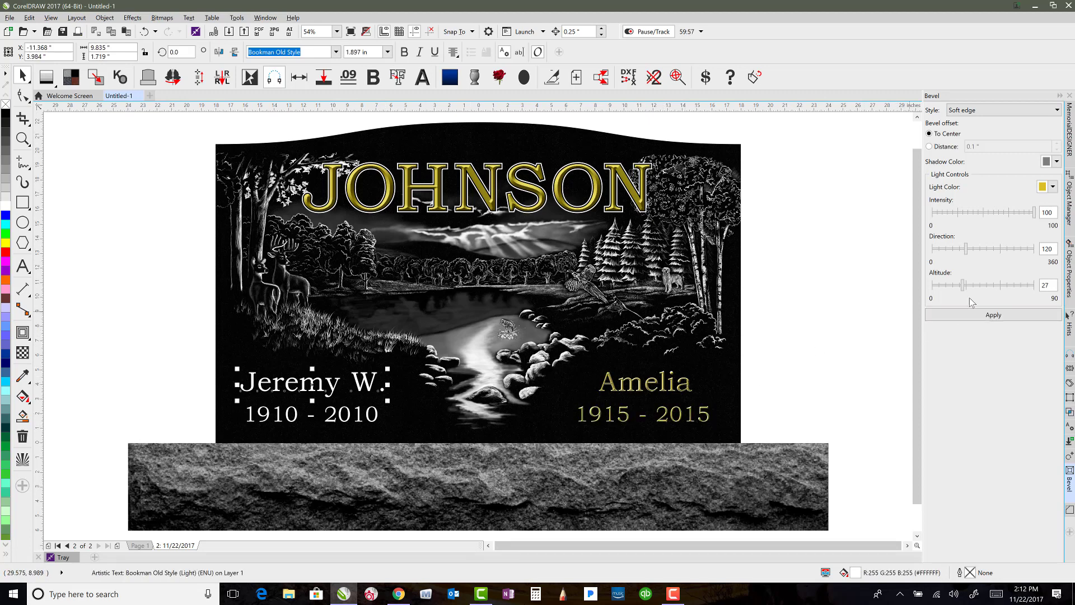
click(312, 414)
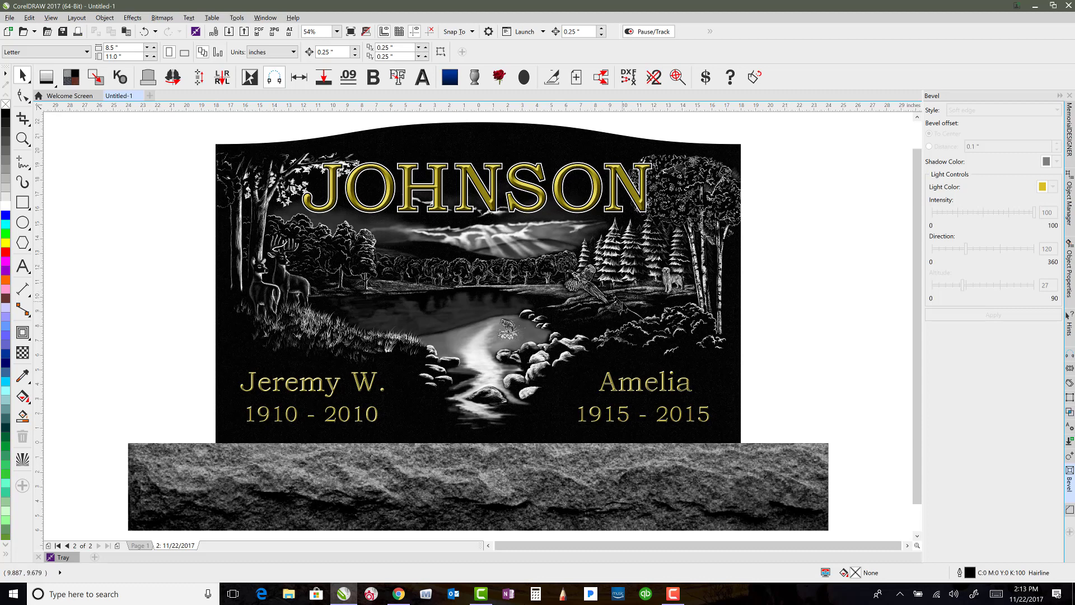
Place the flying bird bitmap in the sky above the lake and deselect
click(668, 282)
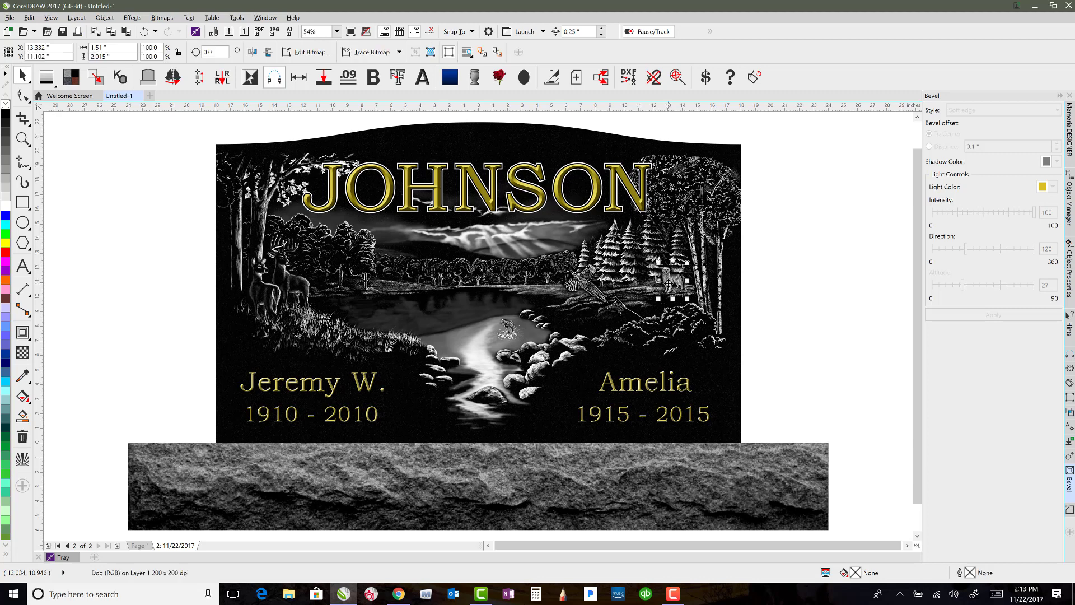
click(768, 288)
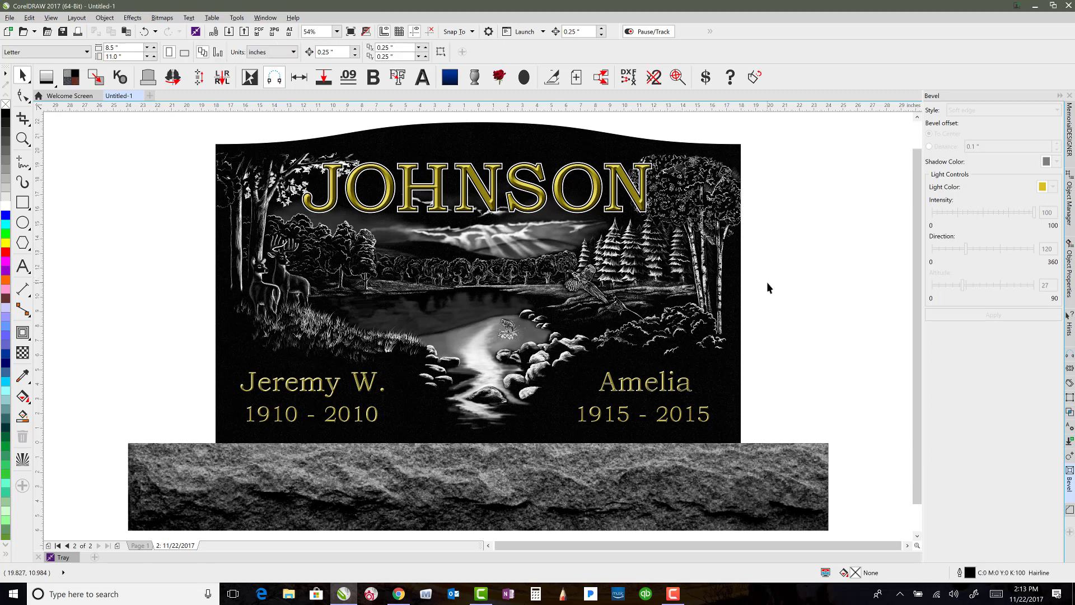
click(623, 305)
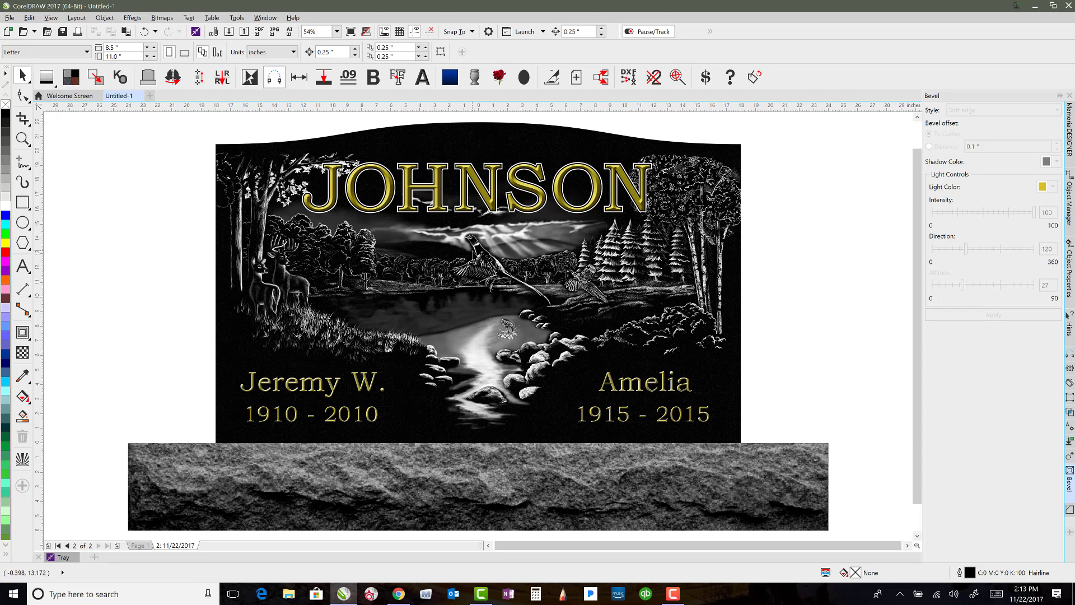
mouse_move(848, 201)
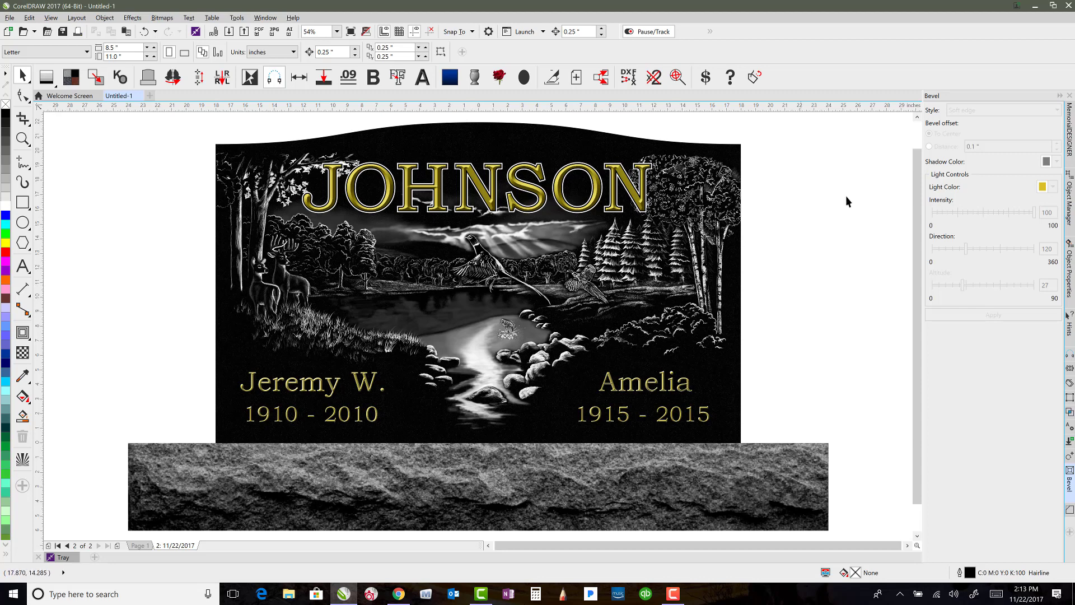
mouse_move(828, 210)
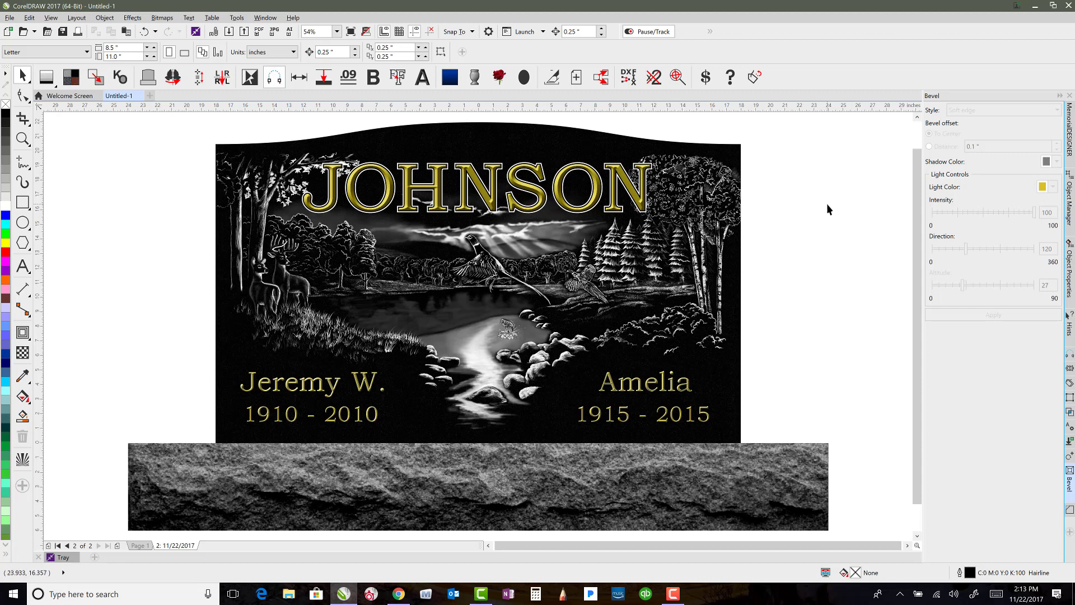